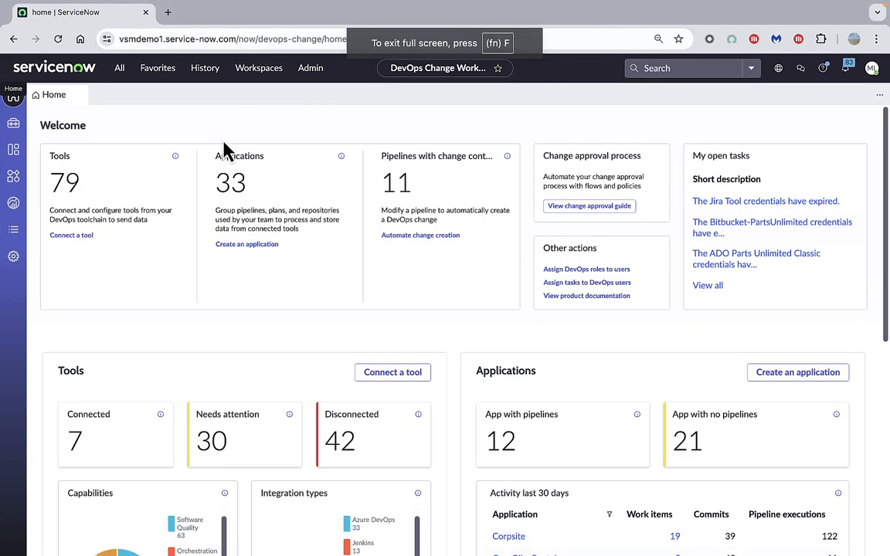
mouse_move(189, 125)
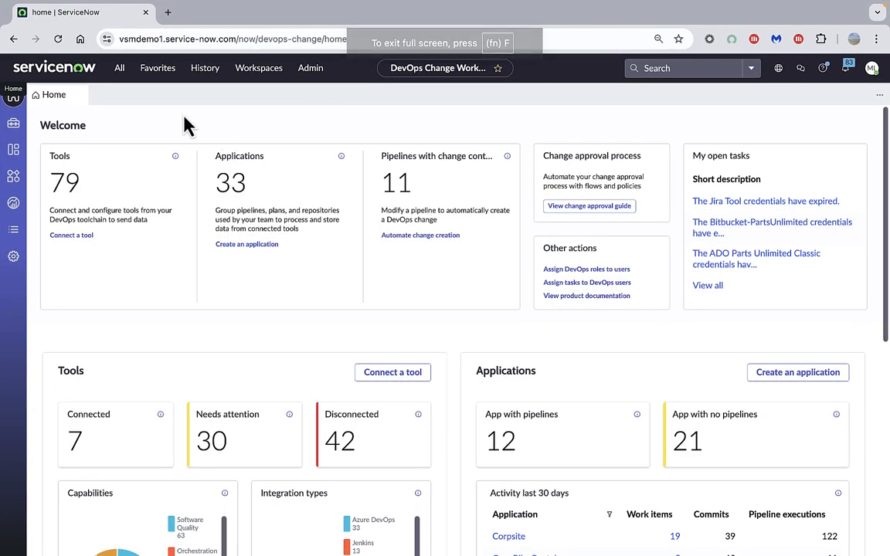
mouse_move(151, 124)
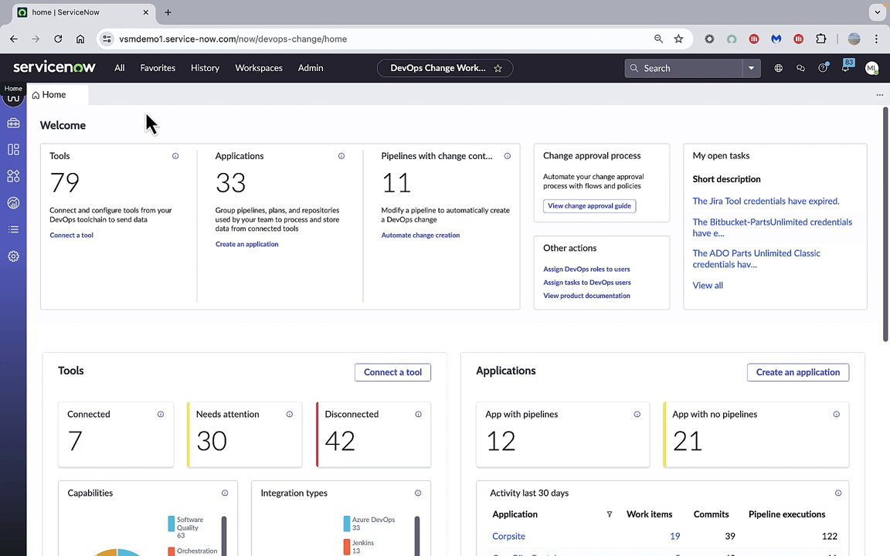
mouse_move(61, 152)
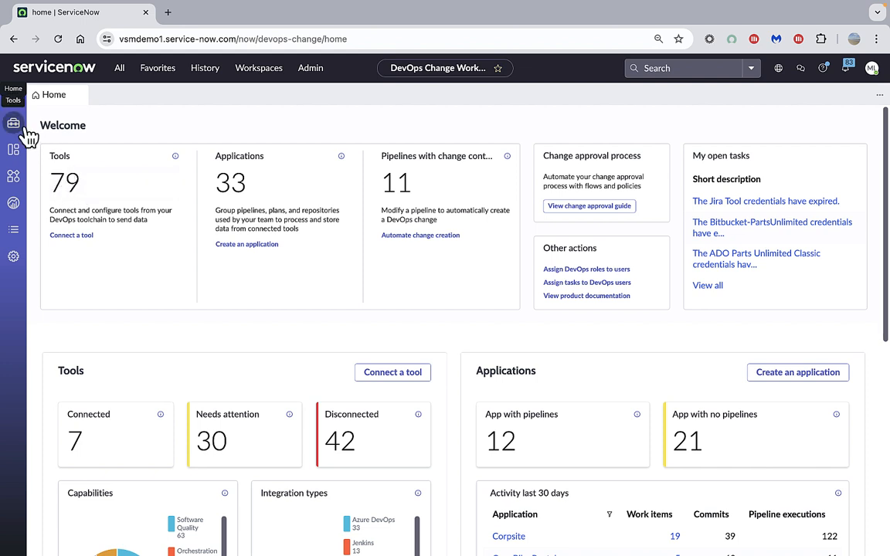
mouse_move(51, 158)
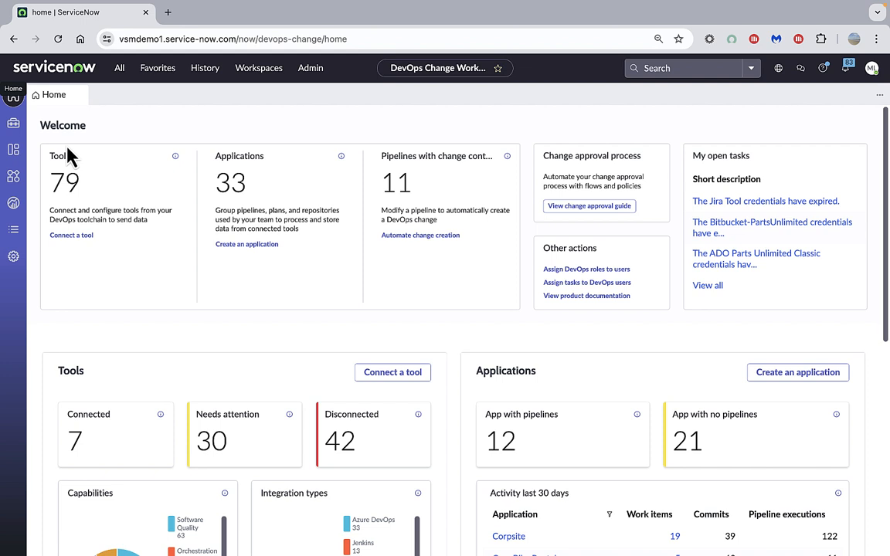
mouse_move(227, 197)
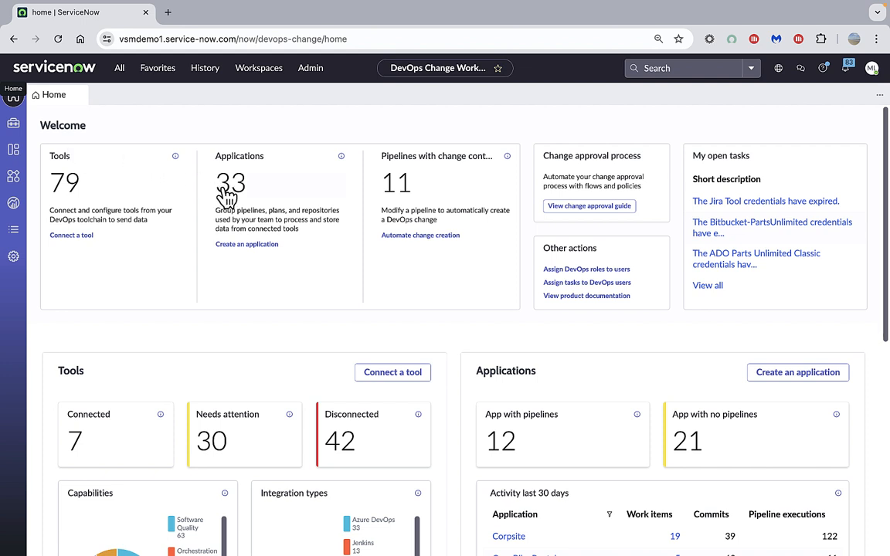
mouse_move(247, 244)
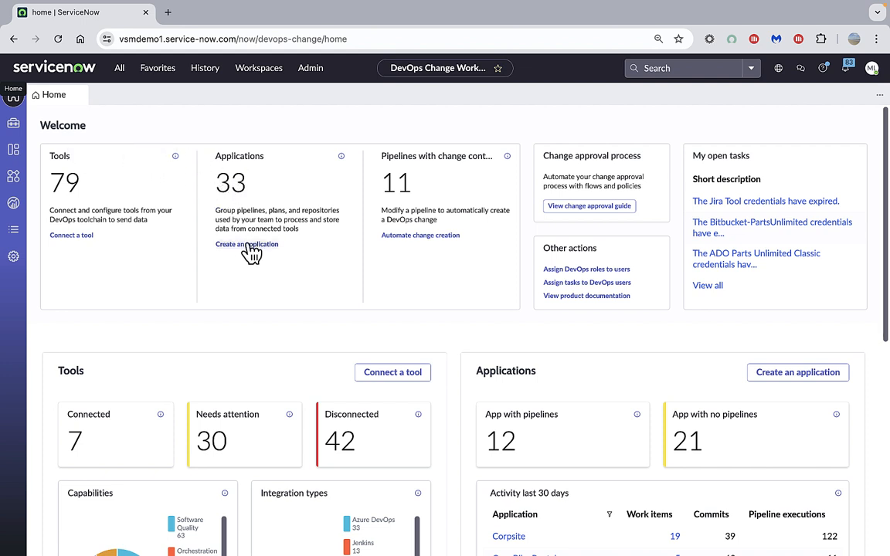
mouse_move(77, 157)
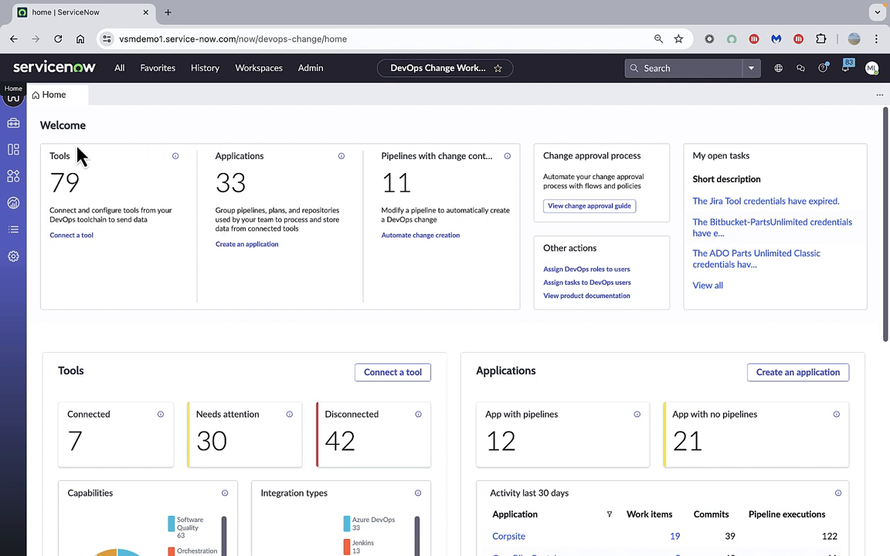
Step: Create a new application from the Applications list, selecting MikeDemo as its name
left_click(13, 149)
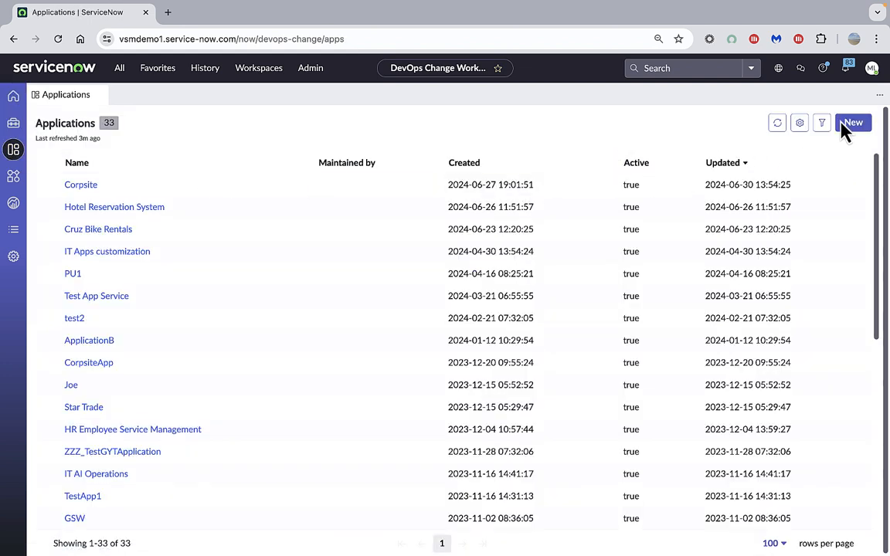
left_click(853, 122)
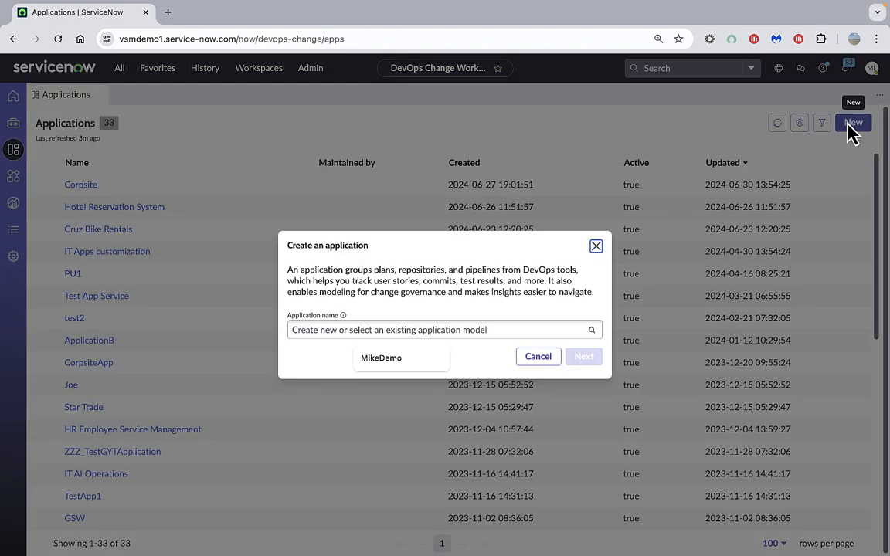
mouse_move(451, 330)
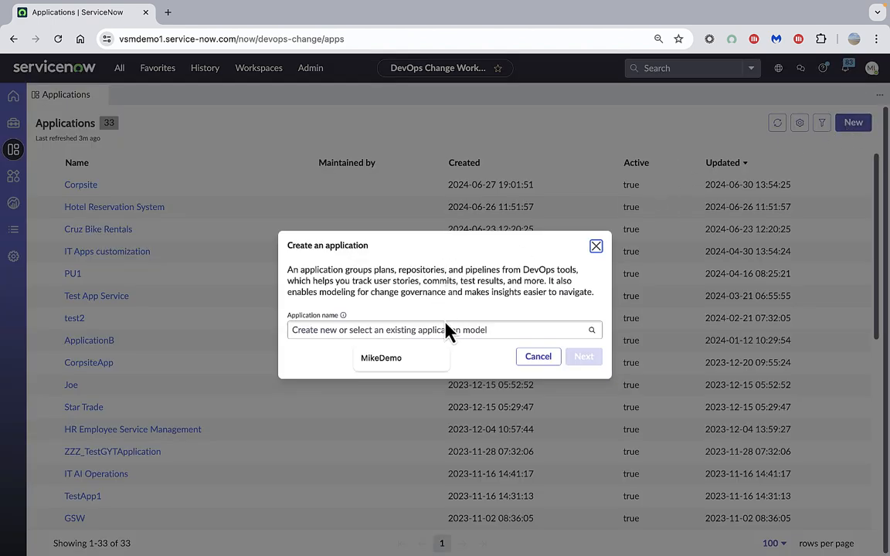
left_click(445, 330)
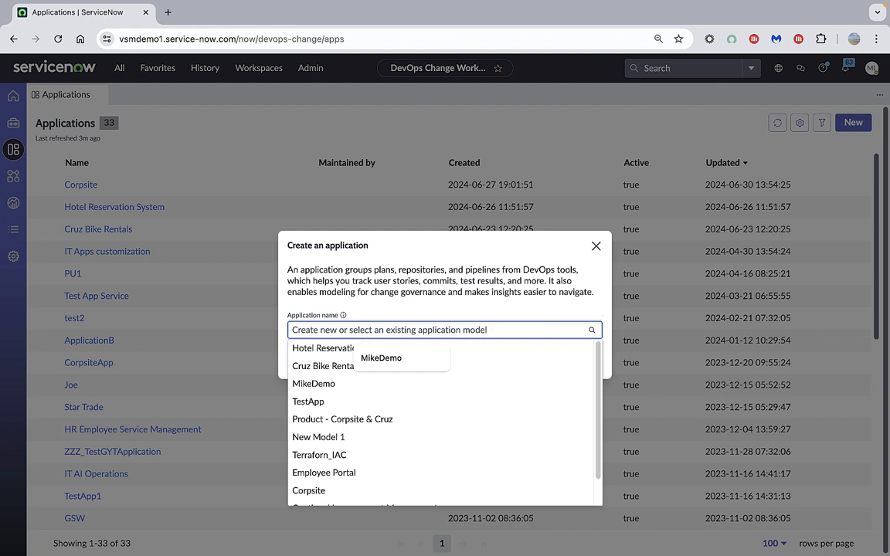
type("Mike")
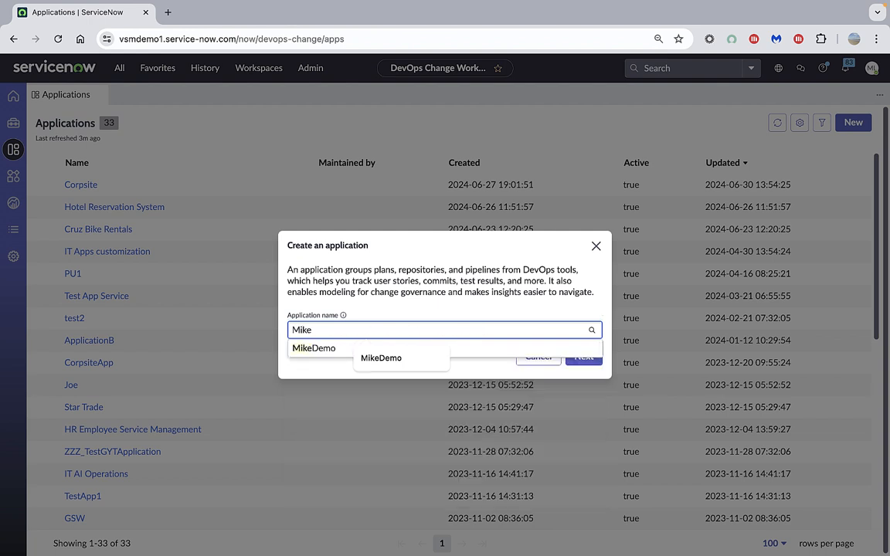
left_click(380, 358)
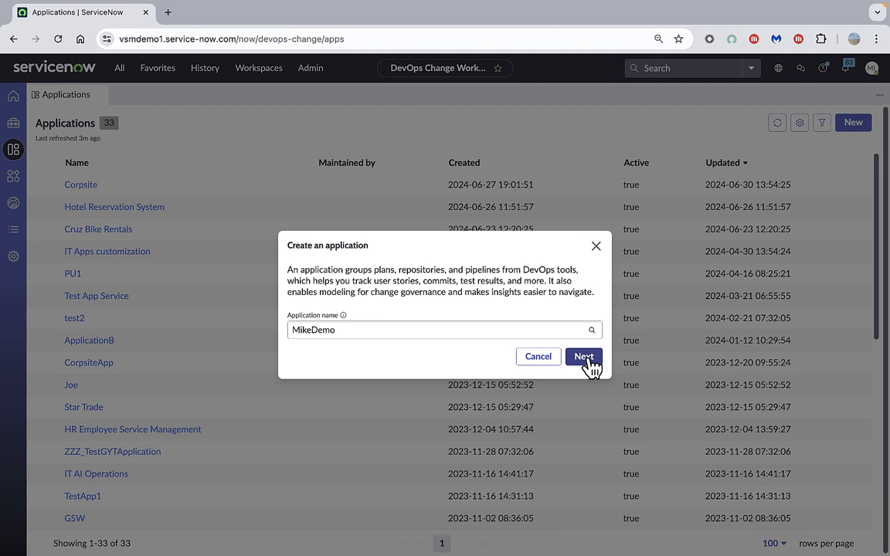
left_click(584, 356)
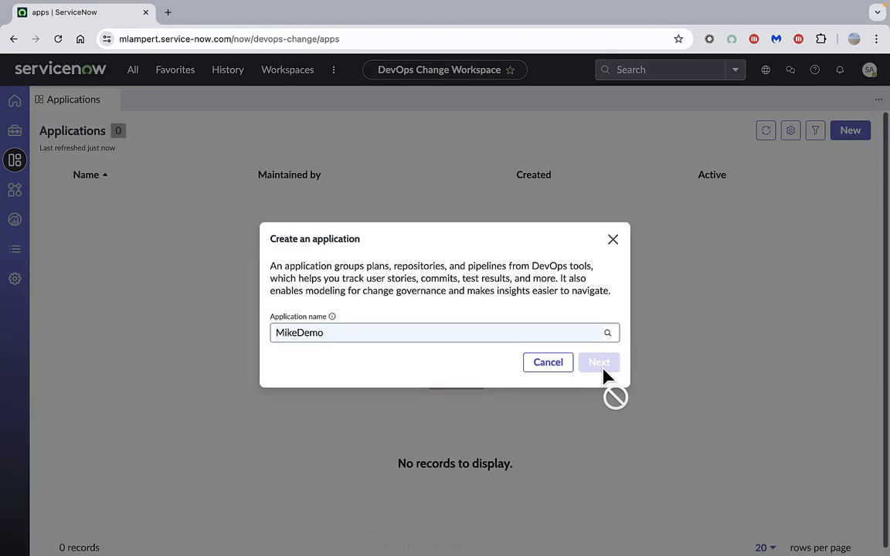
Step: Review the MikeDemo name and the Business app field on the details step, leaving both unchanged
left_click(598, 362)
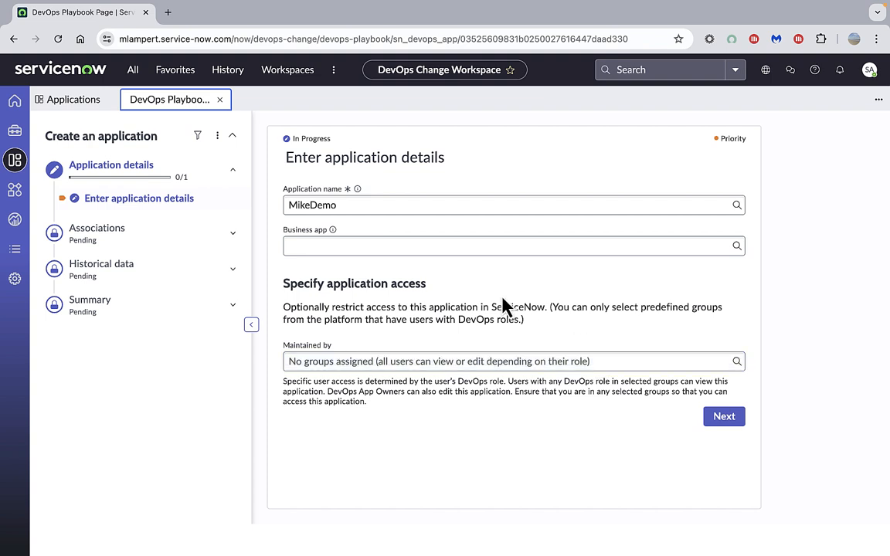
left_click(437, 246)
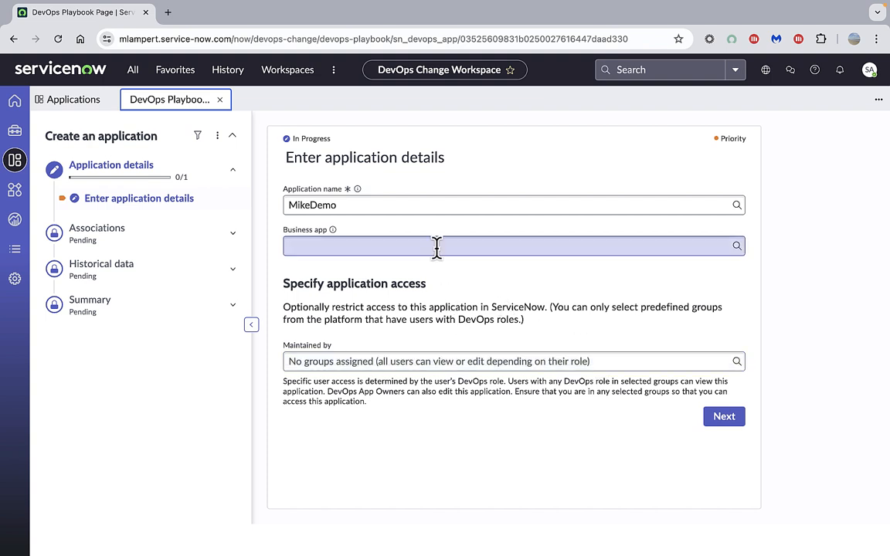
left_click(513, 205)
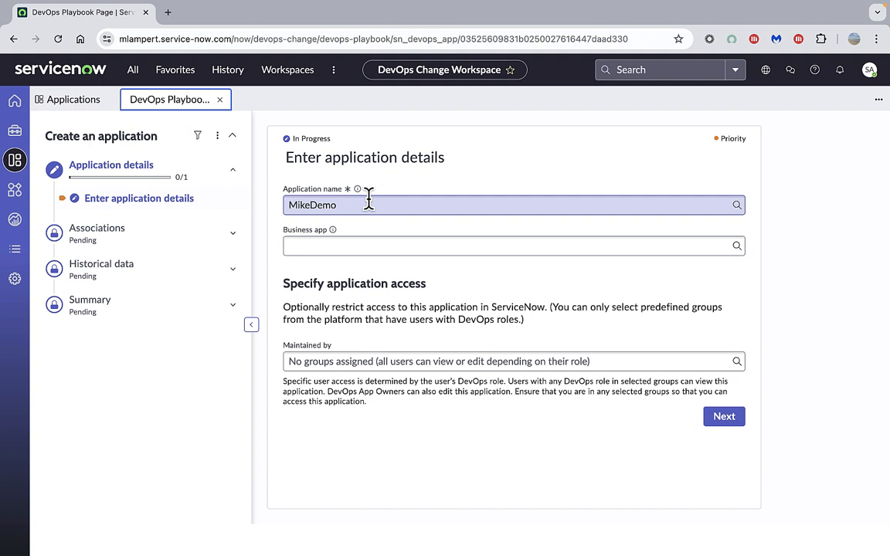
mouse_move(366, 230)
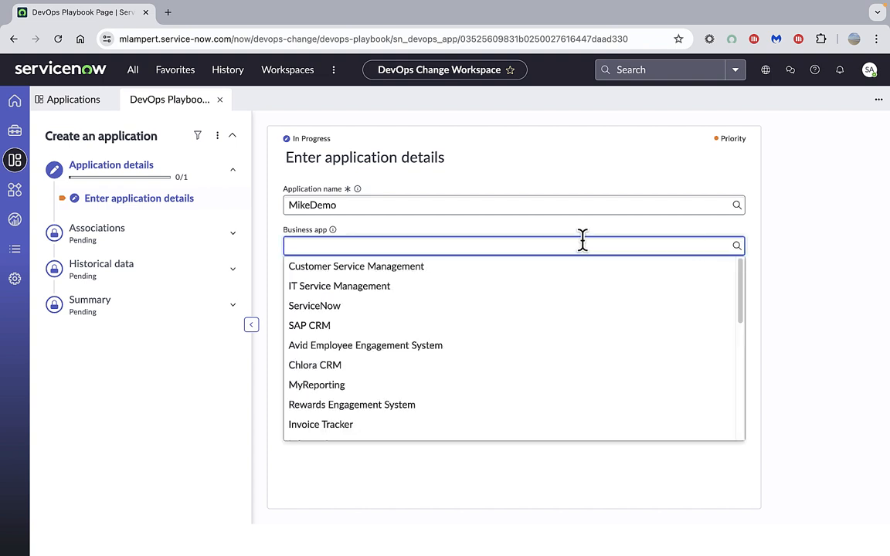
mouse_move(617, 244)
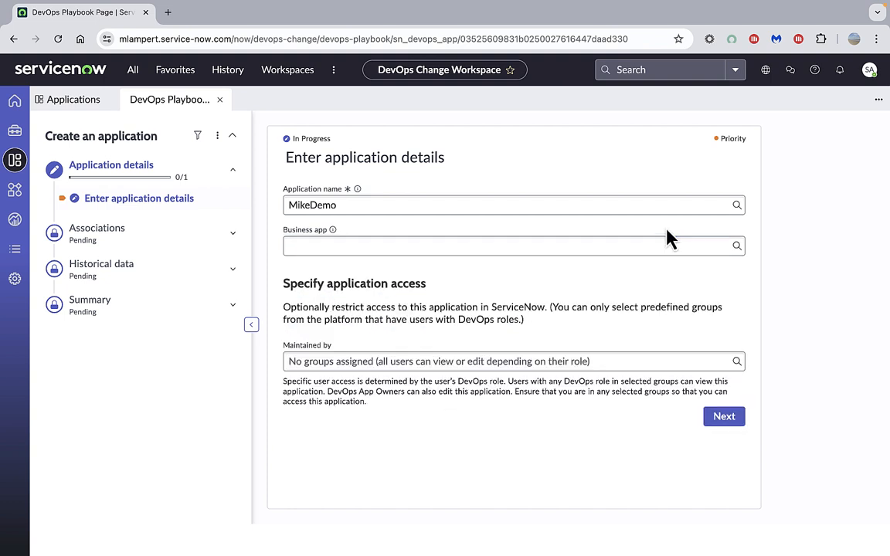
mouse_move(619, 233)
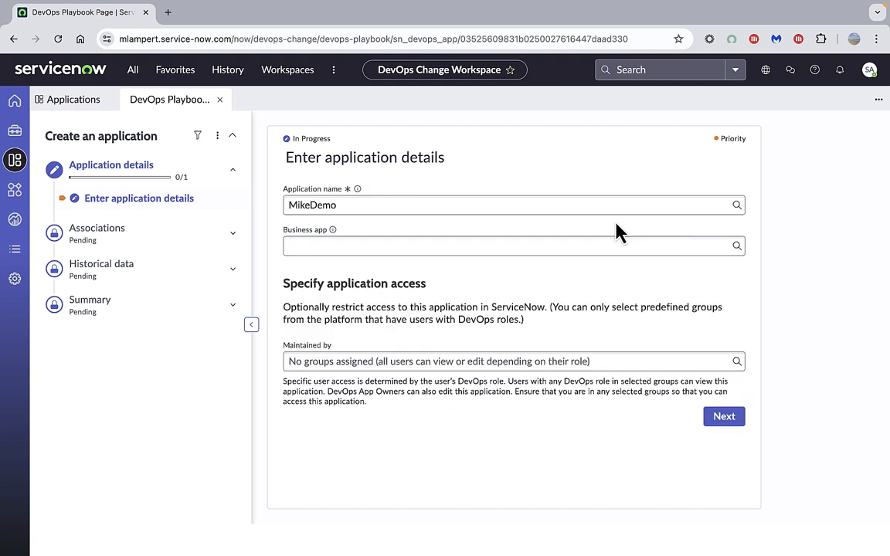
mouse_move(450, 290)
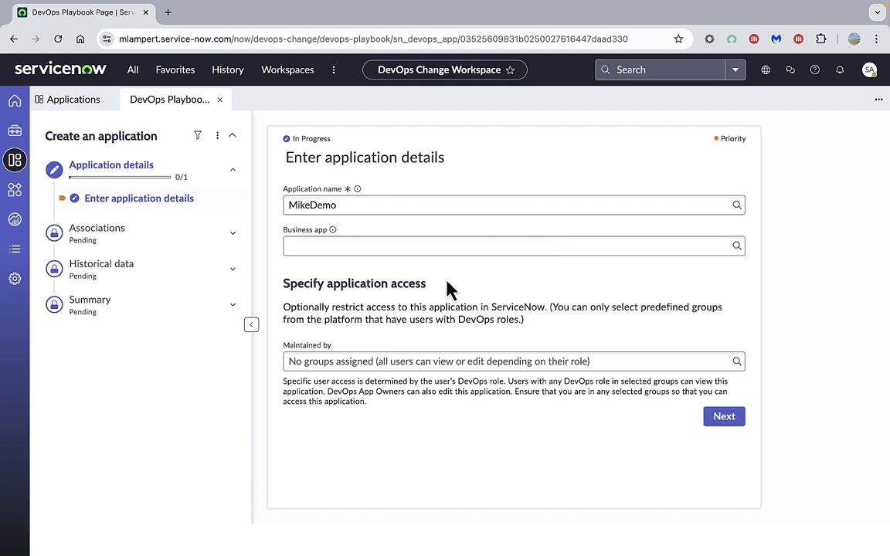
mouse_move(430, 313)
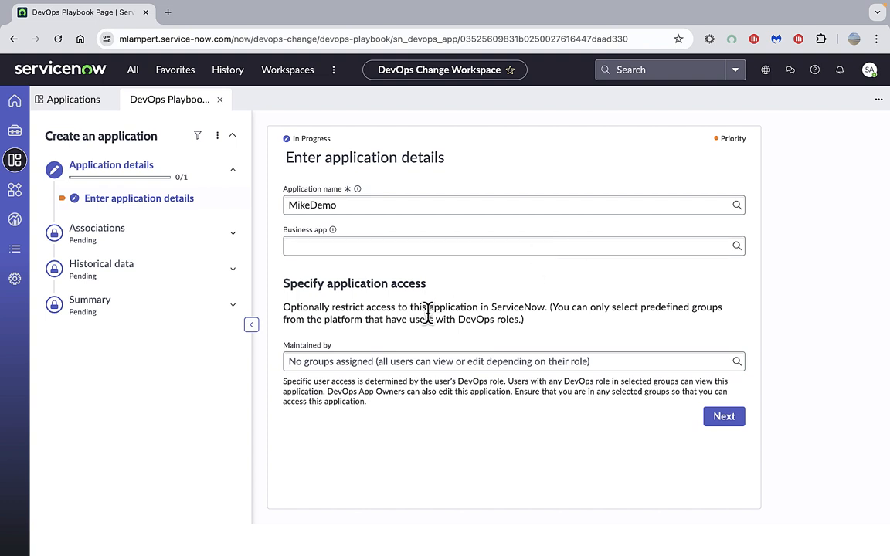
mouse_move(417, 325)
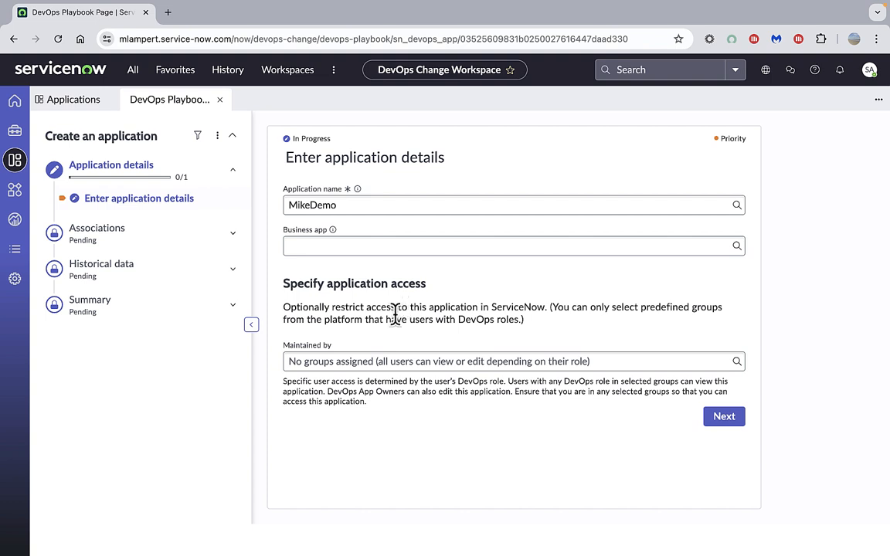
mouse_move(389, 323)
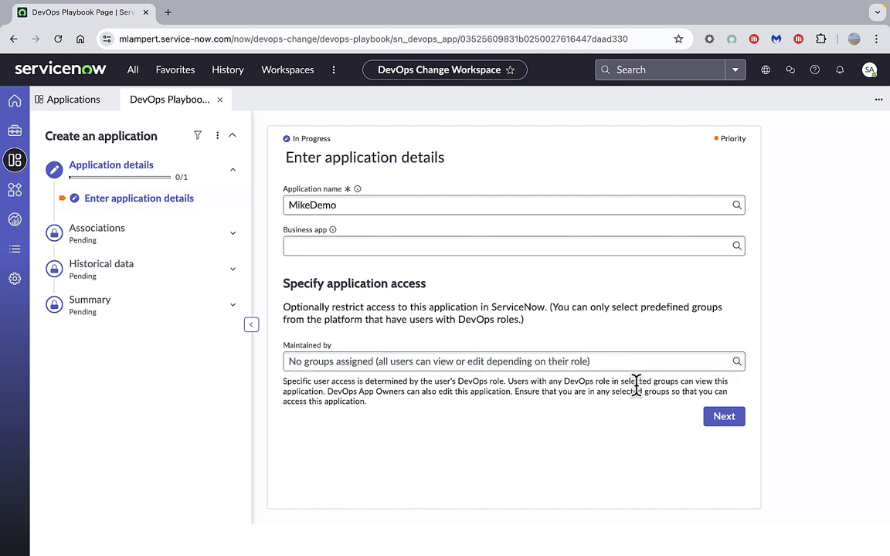
mouse_move(723, 416)
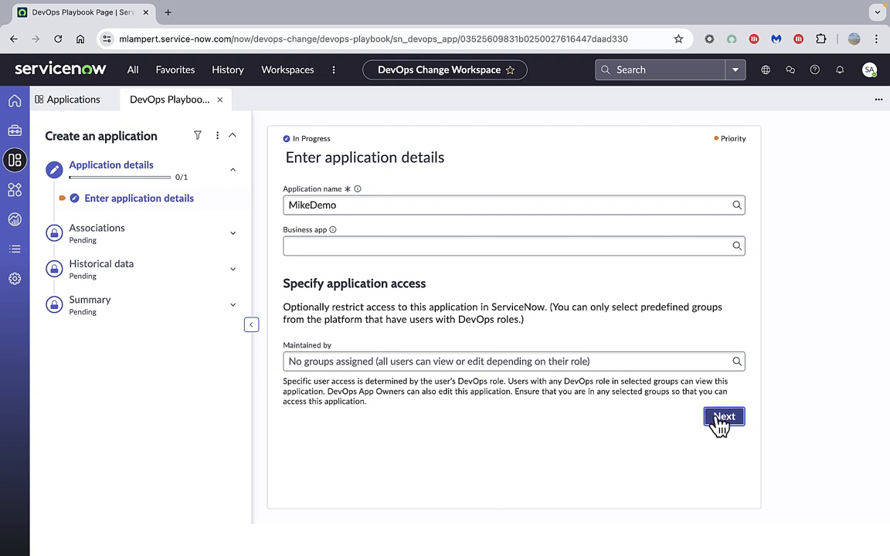
Step: Pick MLADO as the tool and associate pipelines PartsUnlimited and PartsUnlimitedE2E
left_click(724, 417)
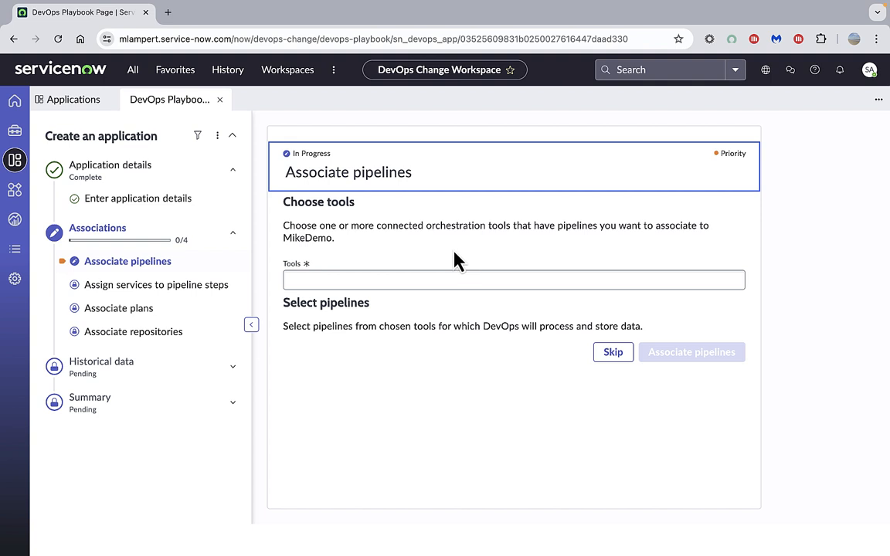
mouse_move(292, 262)
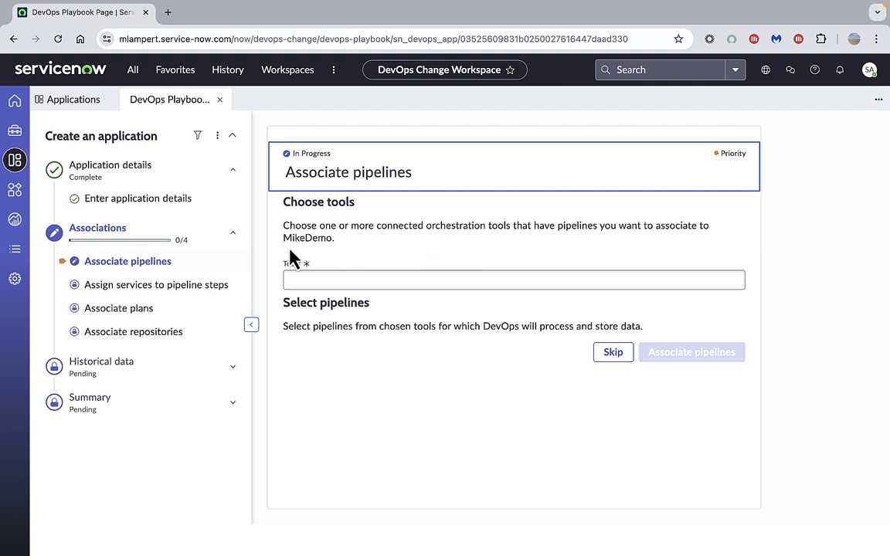
mouse_move(375, 225)
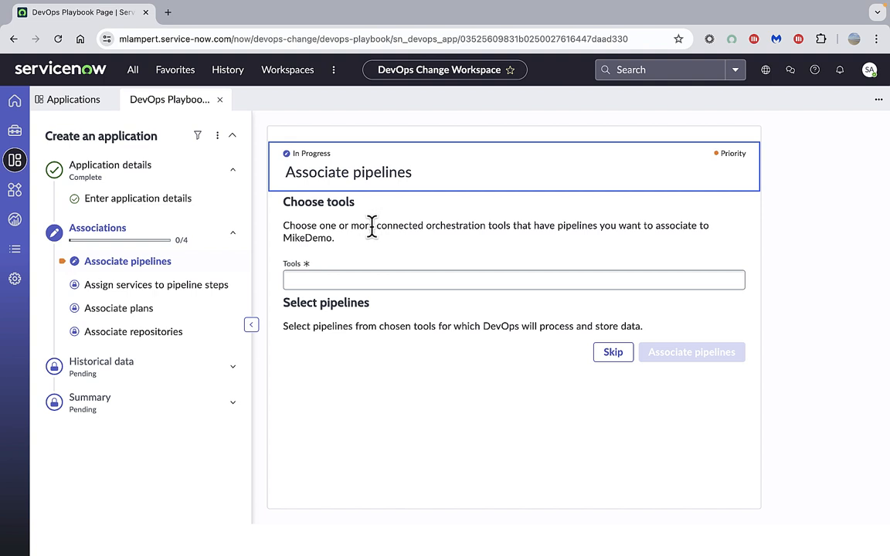
left_click(514, 280)
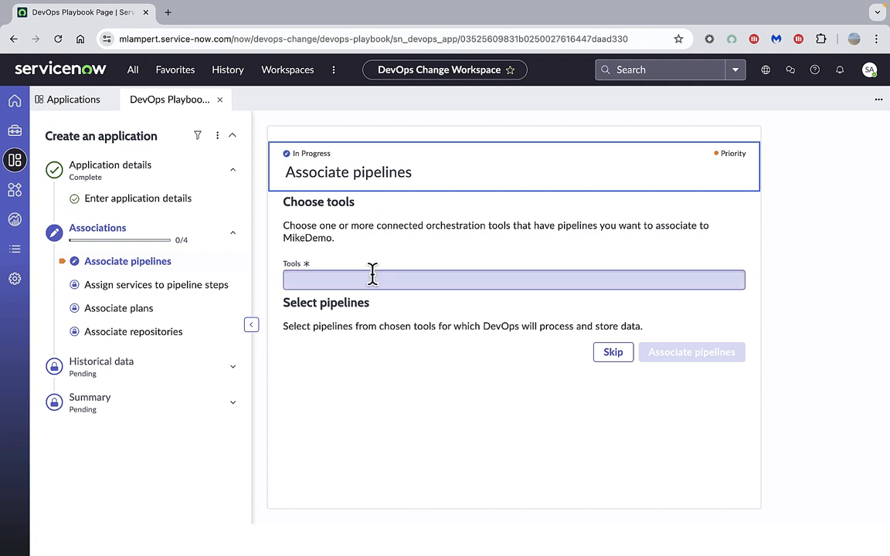
left_click(514, 280)
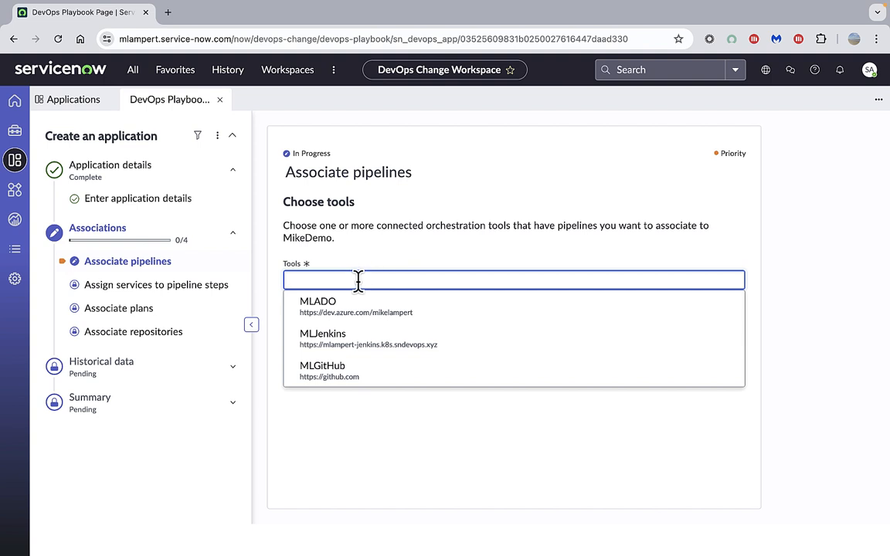
mouse_move(328, 306)
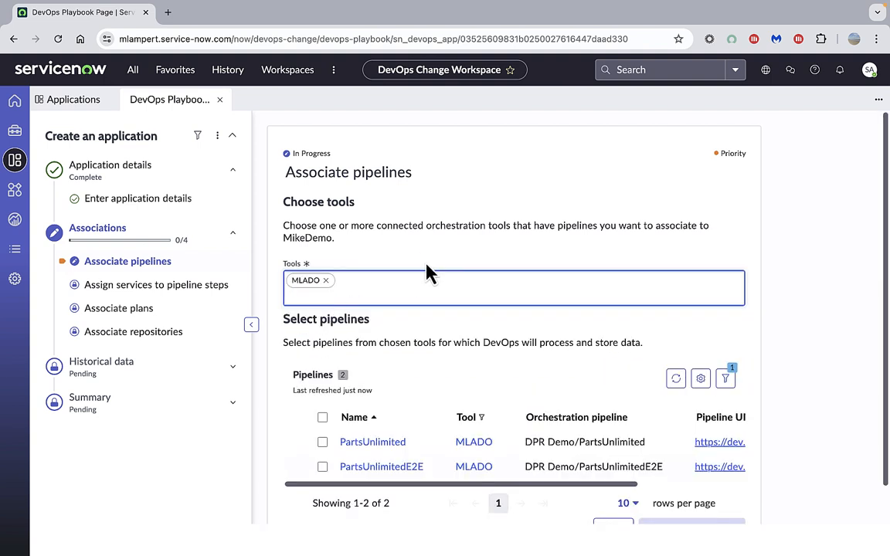
scroll("down", 3)
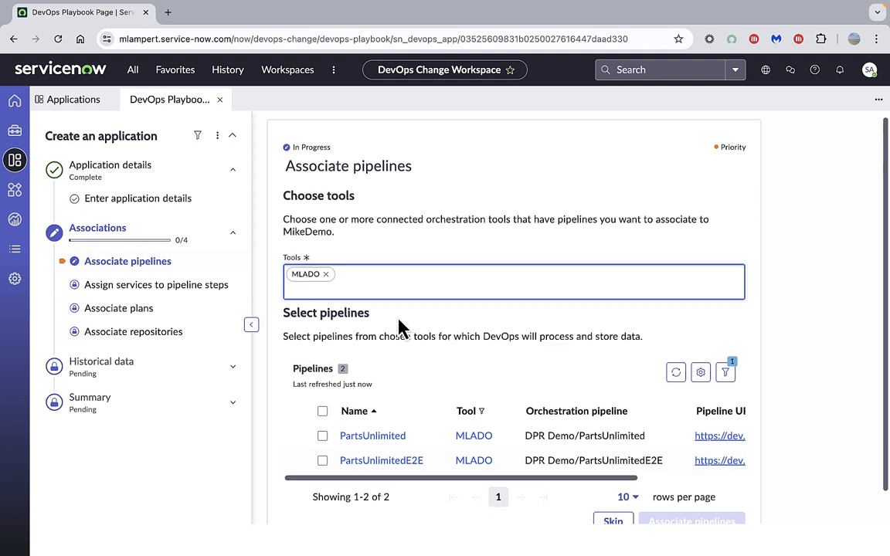
left_click(322, 434)
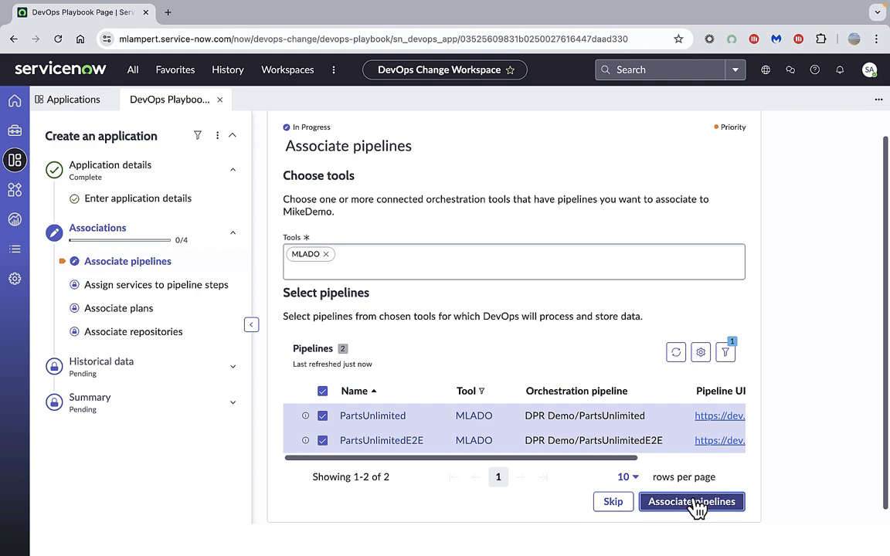
left_click(690, 501)
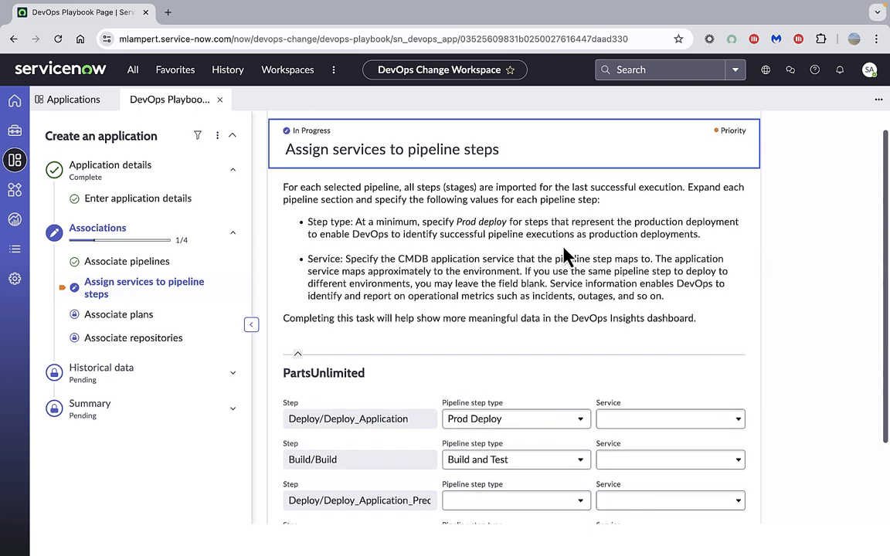
mouse_move(593, 317)
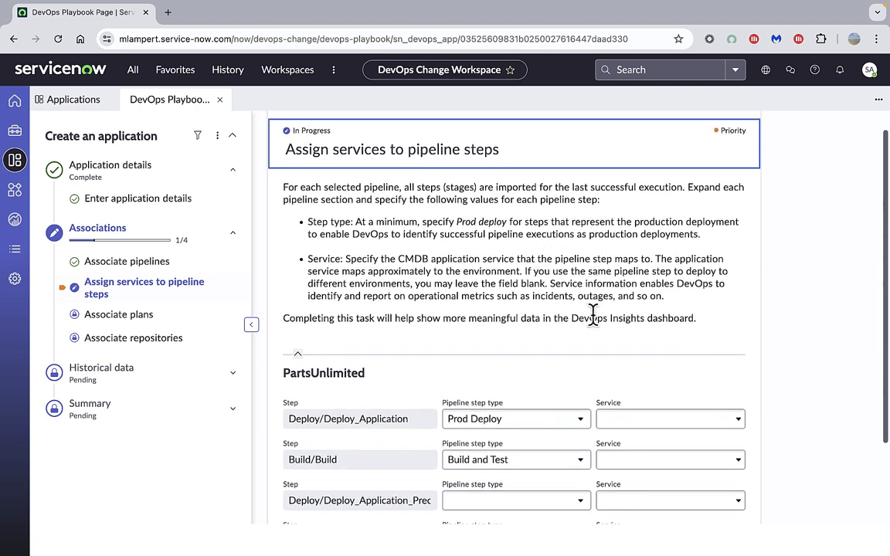
mouse_move(528, 395)
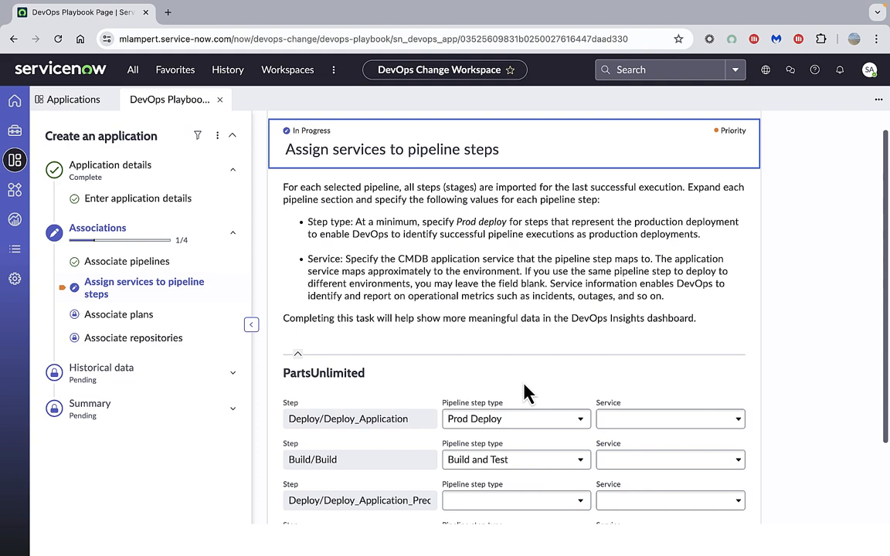
mouse_move(348, 418)
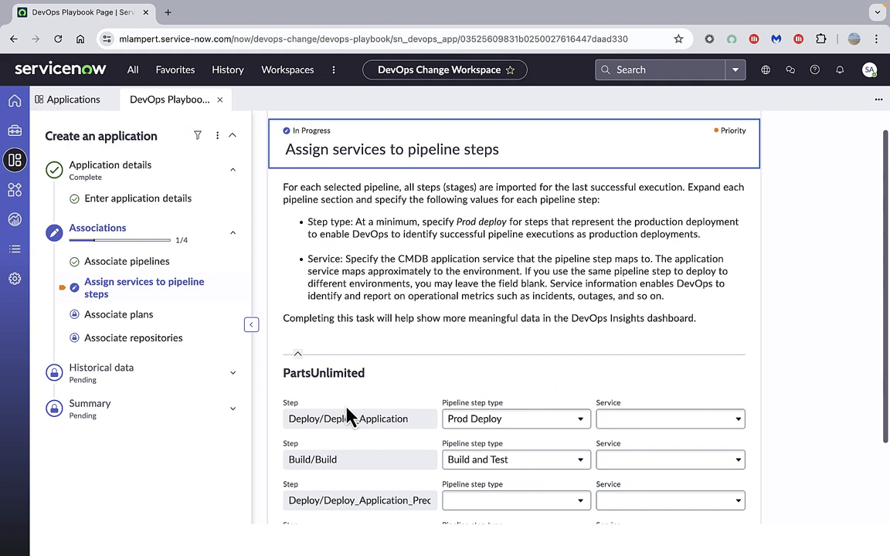
Step: Leave the PartsUnlimited pipeline step types unchanged and submit the service assignments
scroll("down", 3)
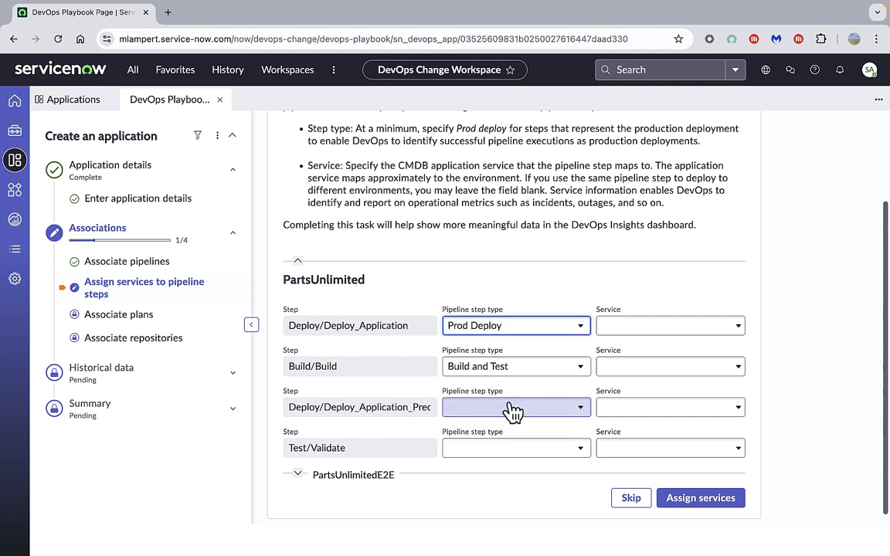
mouse_move(489, 317)
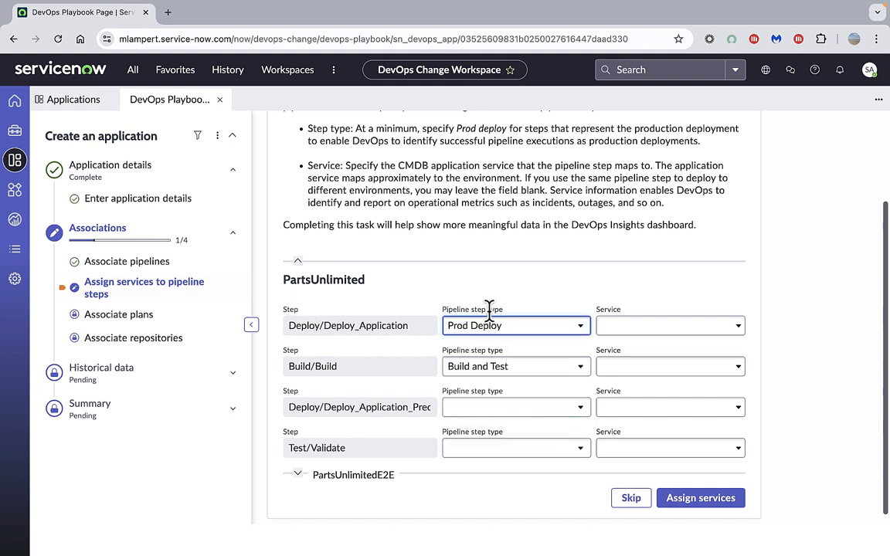
mouse_move(452, 340)
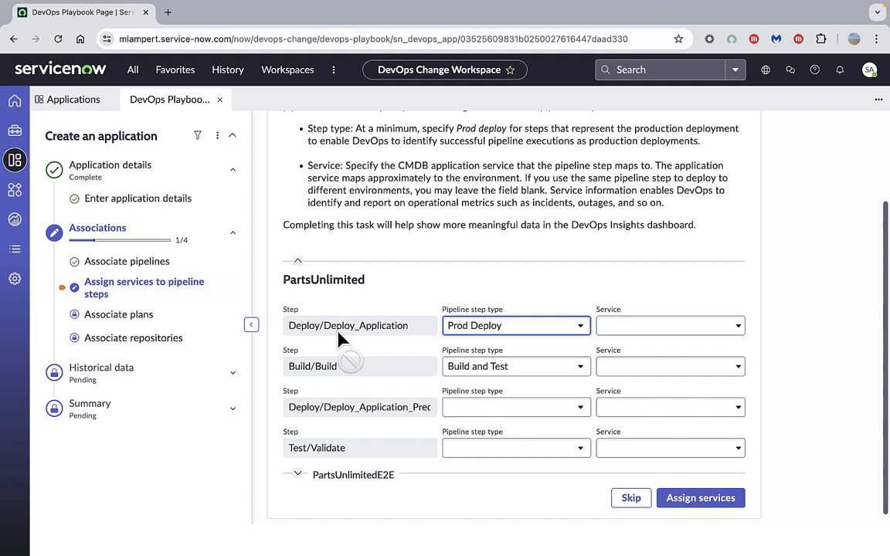
mouse_move(682, 352)
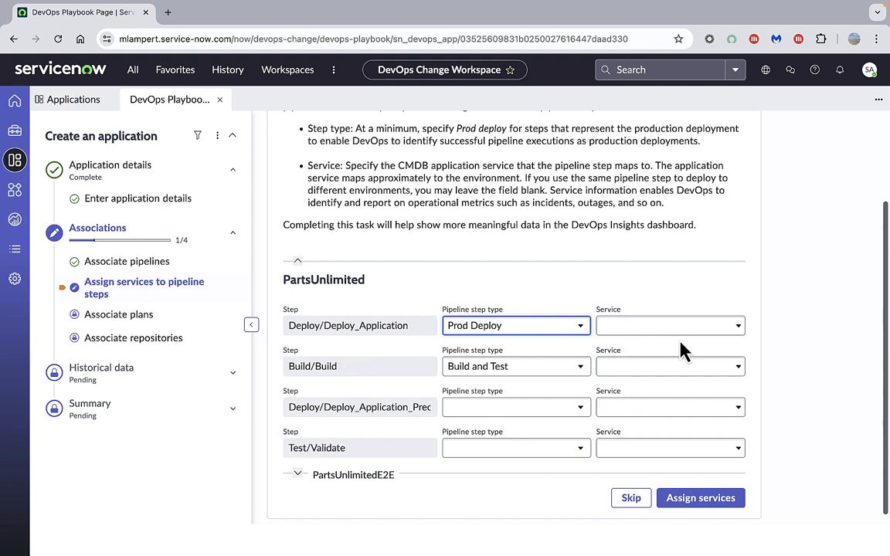
left_click(670, 326)
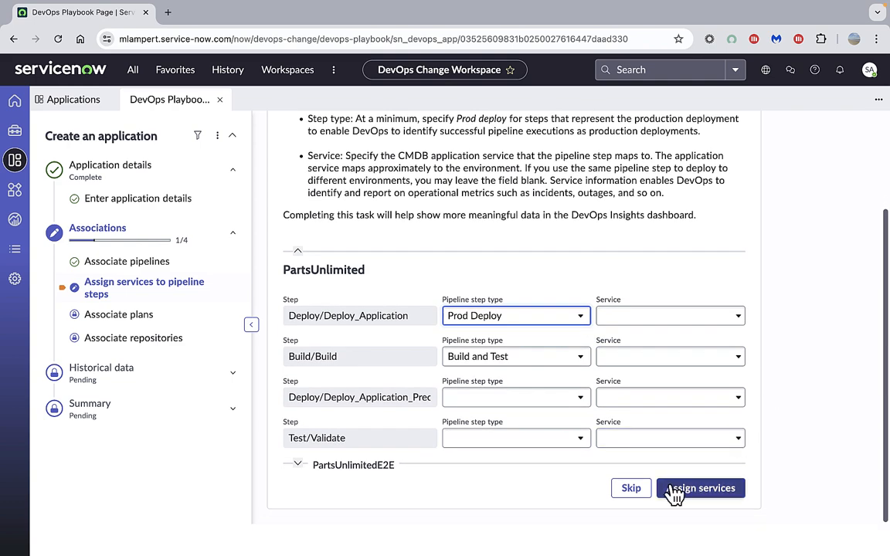
left_click(699, 488)
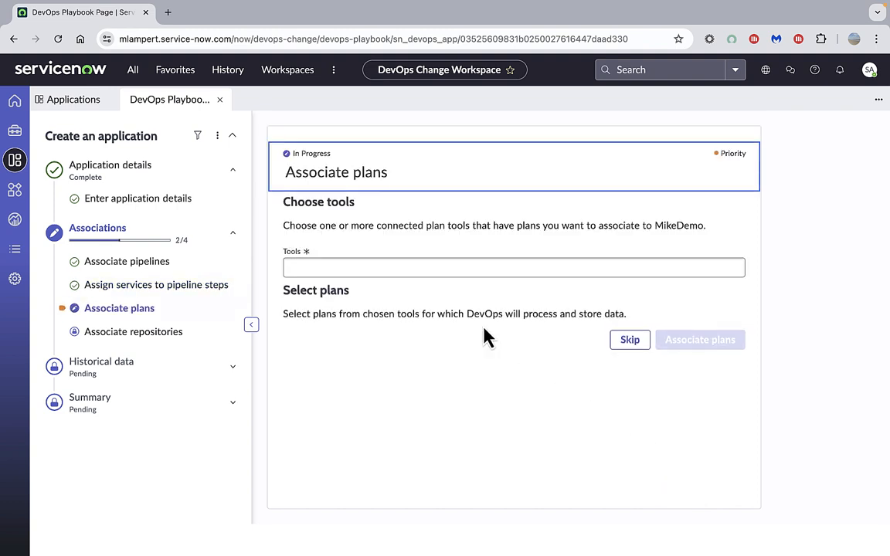
mouse_move(117, 285)
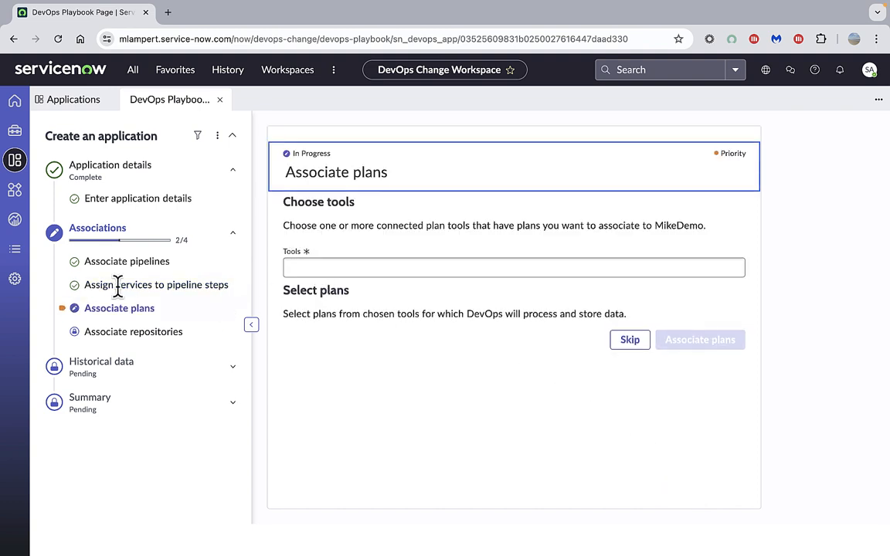
Step: Choose MLADO as the plan tool and associate the DPR Demo plan
left_click(514, 268)
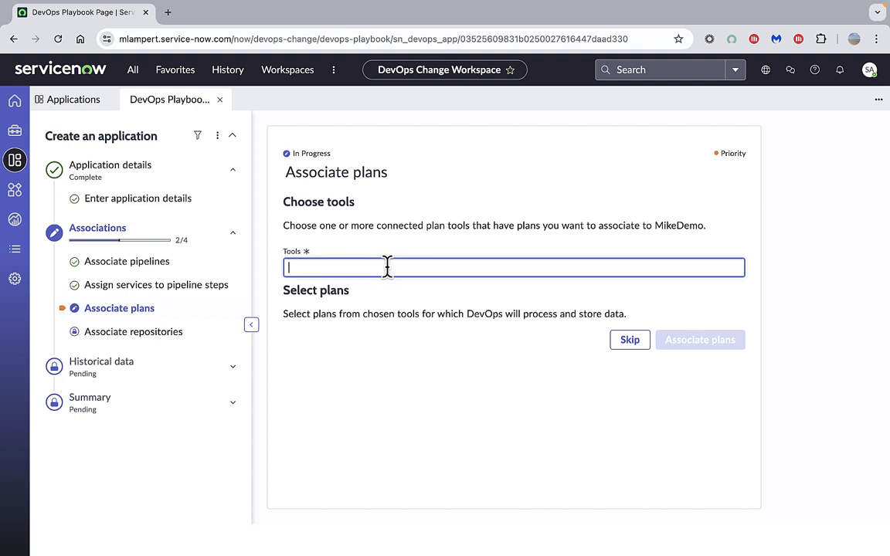
left_click(514, 267)
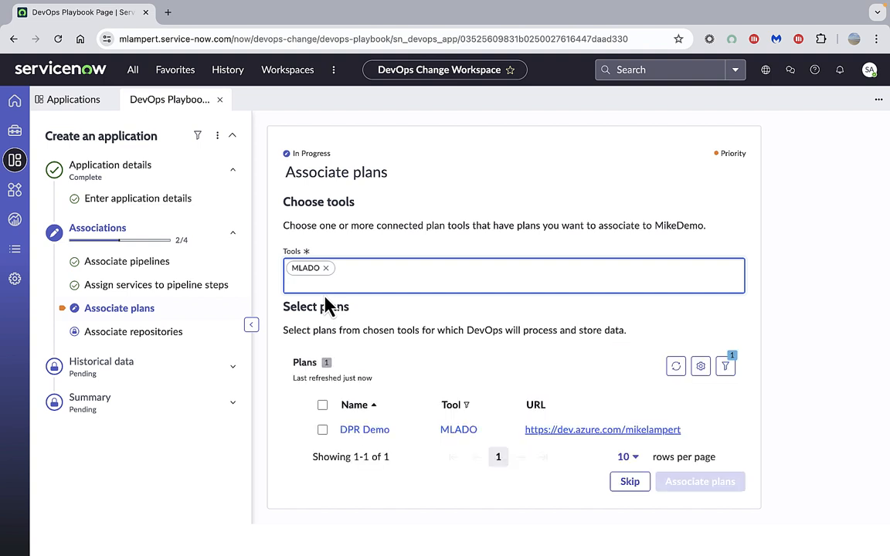
left_click(322, 429)
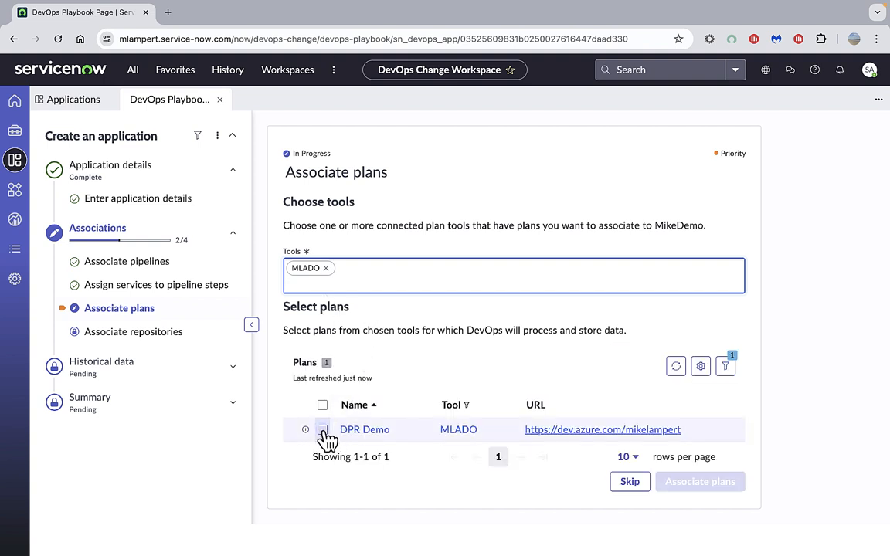
left_click(322, 429)
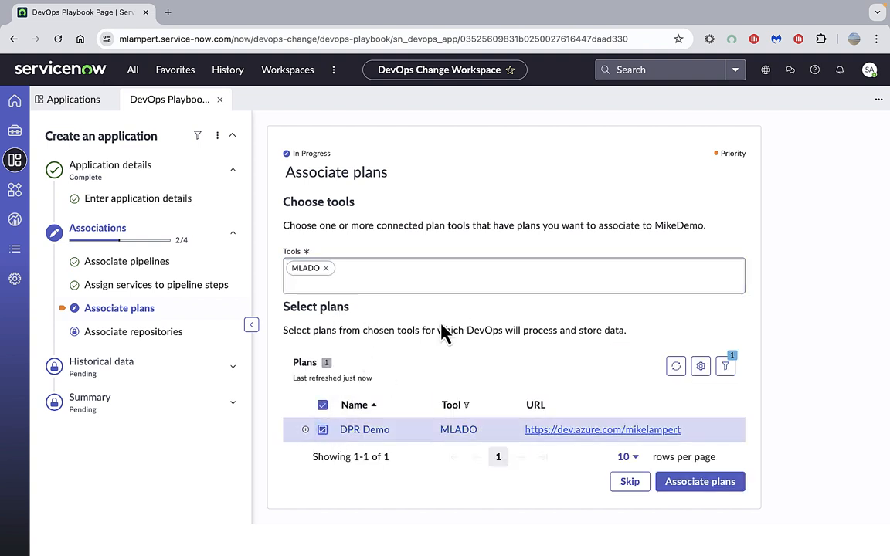
mouse_move(699, 481)
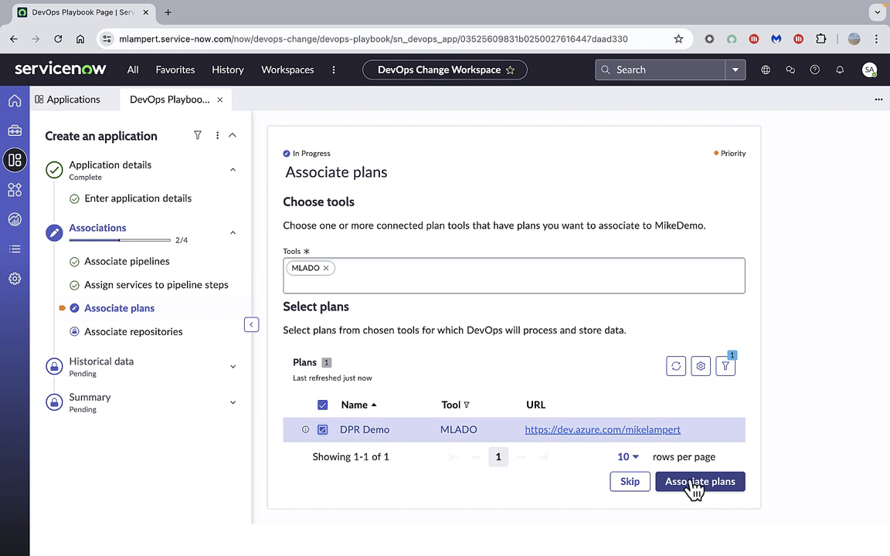
left_click(699, 481)
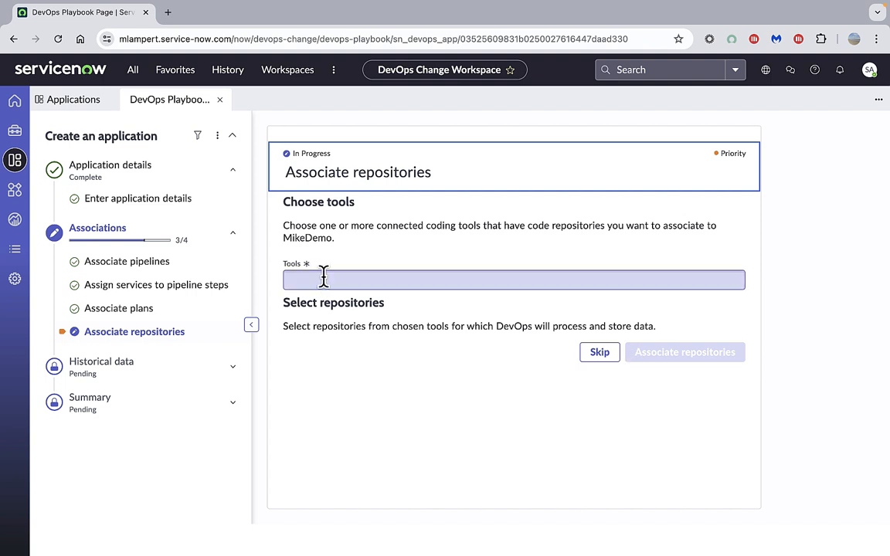
Step: Select the PartsUnlimited repository under MLADO and associate it with MikeDemo
left_click(514, 279)
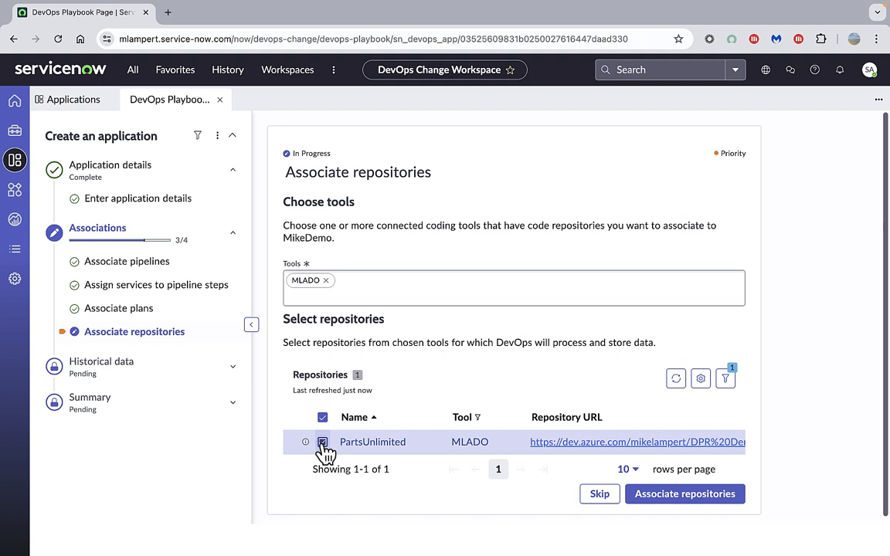
left_click(322, 442)
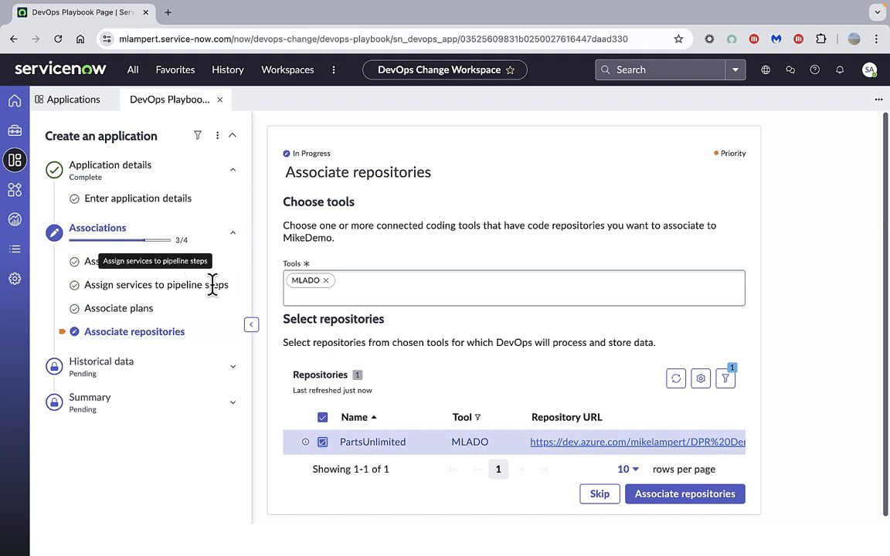
mouse_move(180, 321)
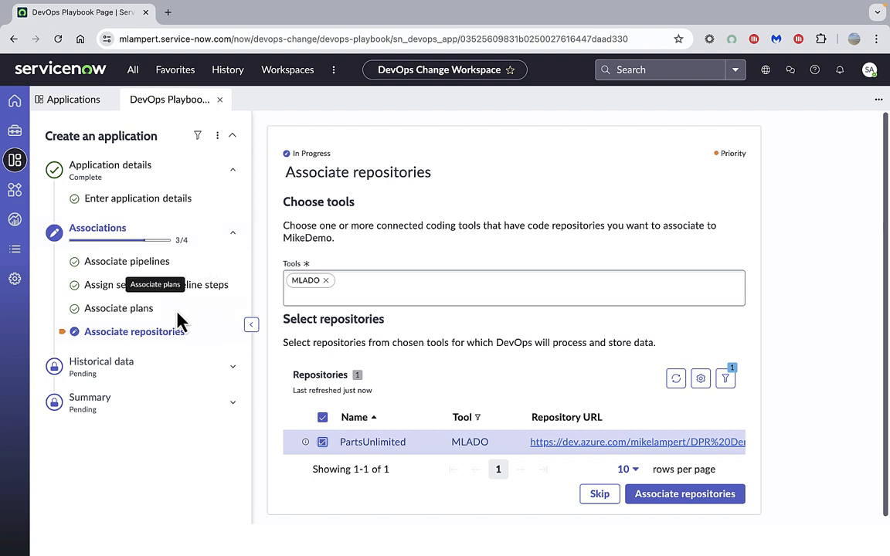
mouse_move(242, 297)
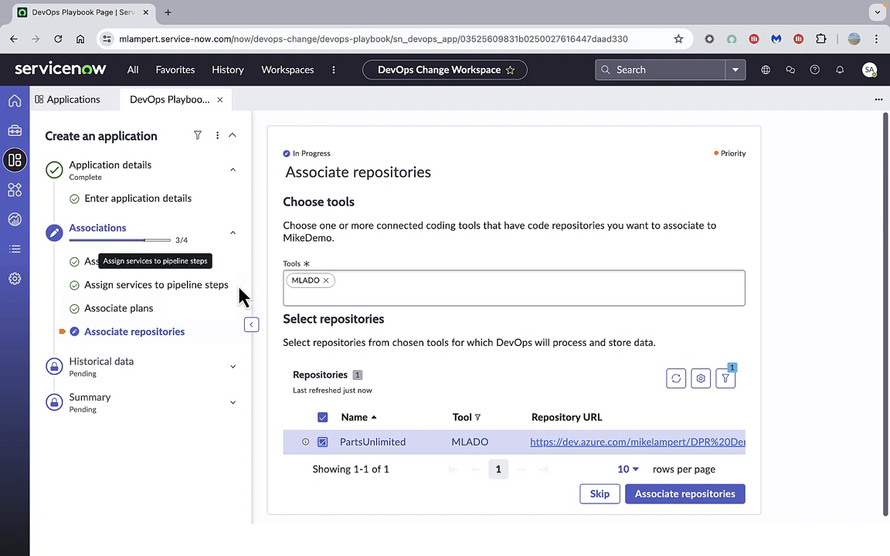
mouse_move(181, 336)
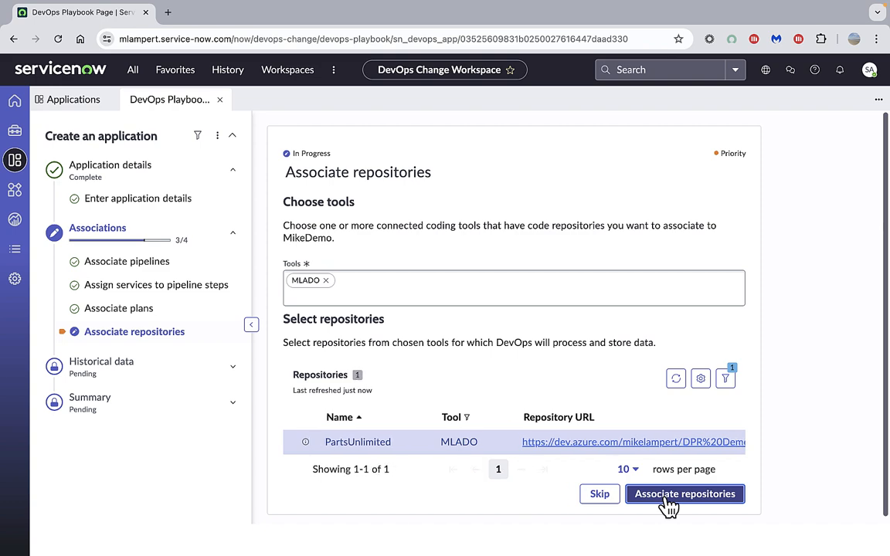
left_click(685, 494)
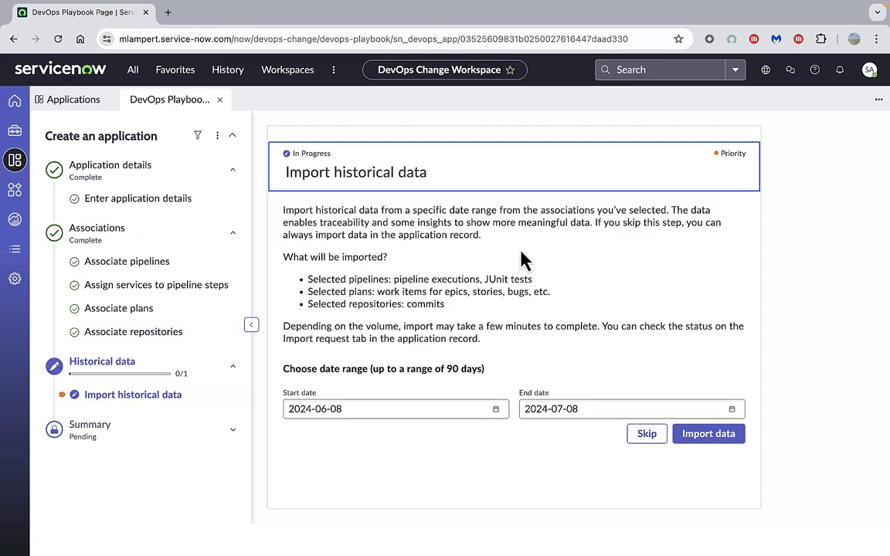
mouse_move(457, 217)
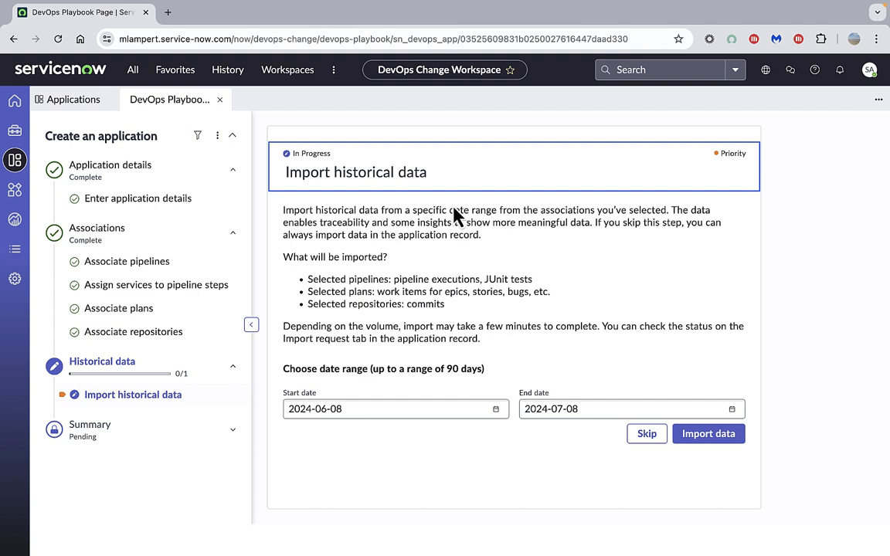
mouse_move(448, 214)
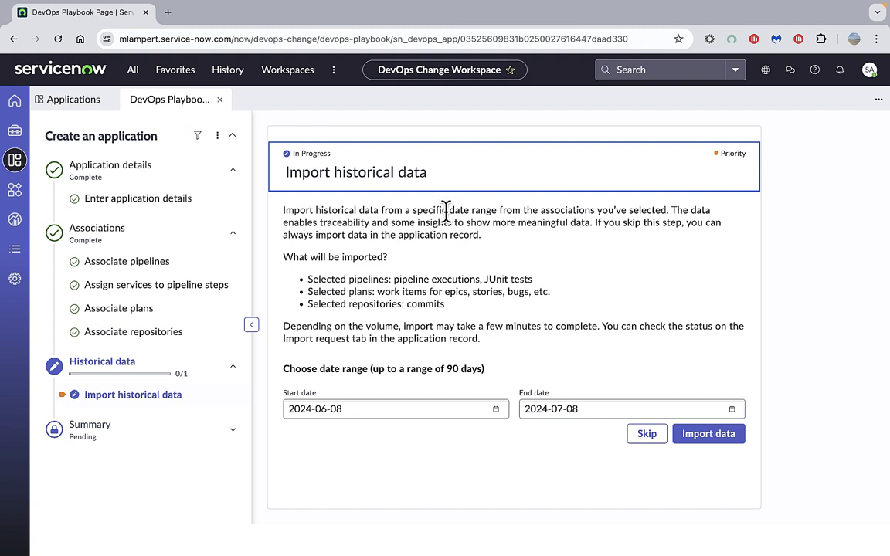
mouse_move(370, 325)
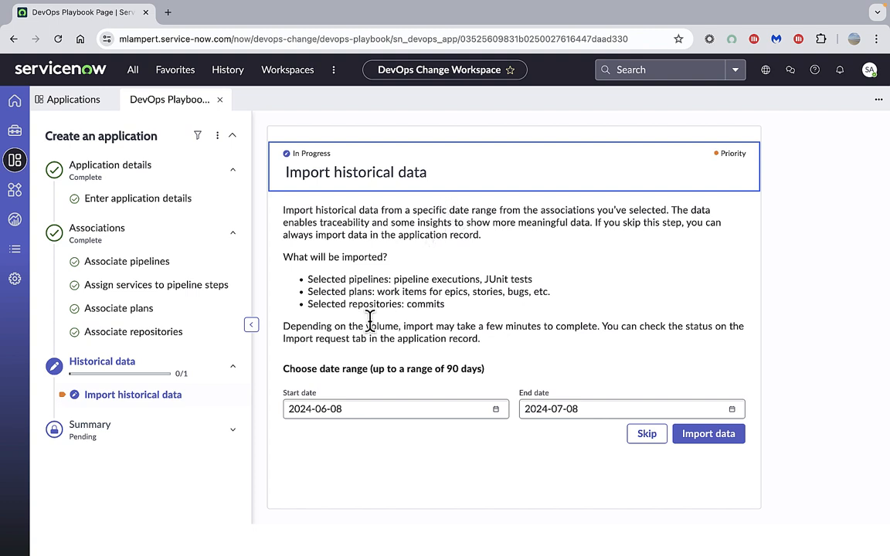
mouse_move(383, 407)
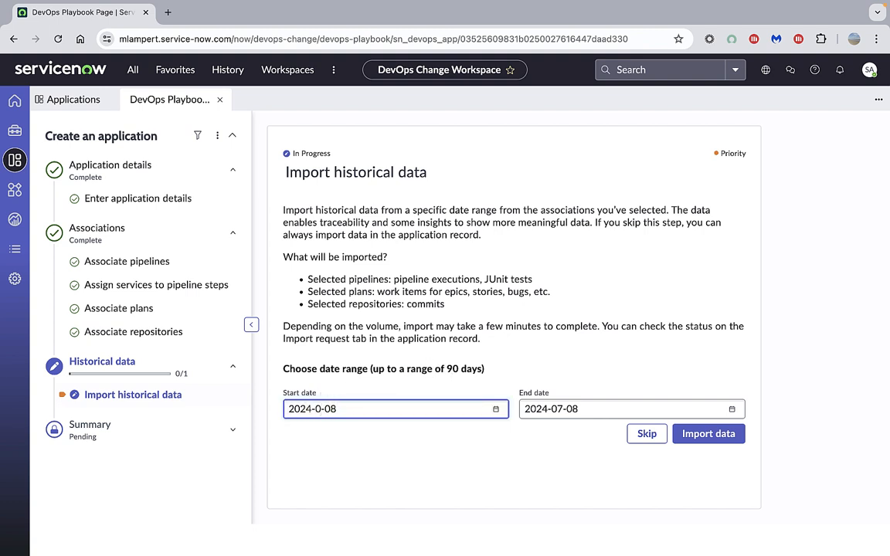
Step: Set the start date to 2024-05-08, import historical data, and view the Summary
type("5")
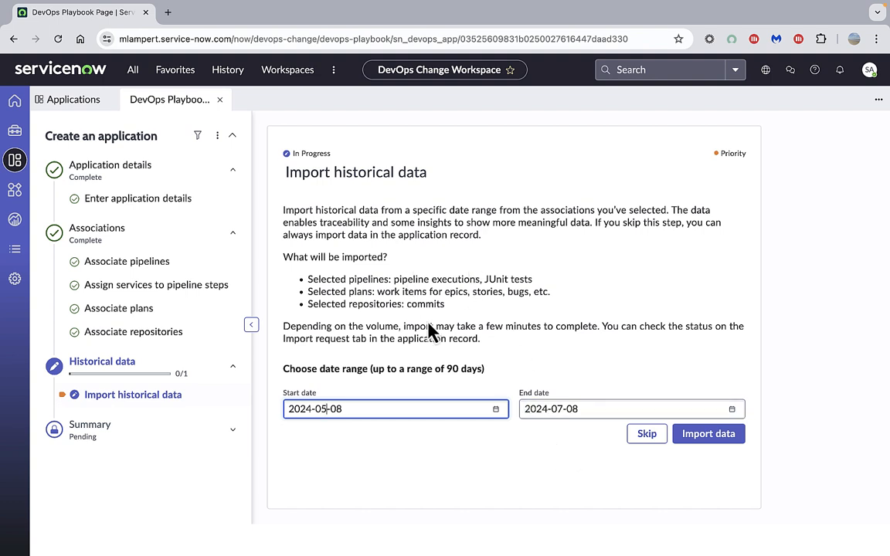
mouse_move(708, 433)
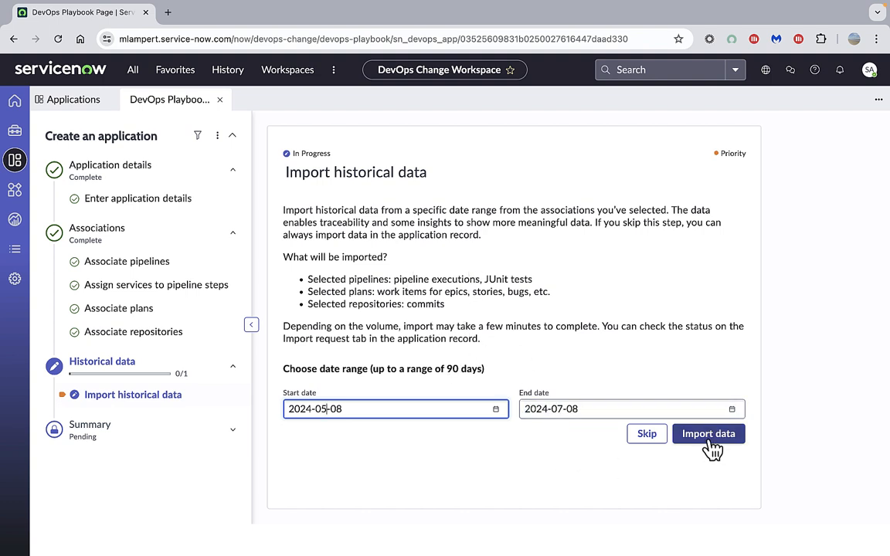
left_click(708, 434)
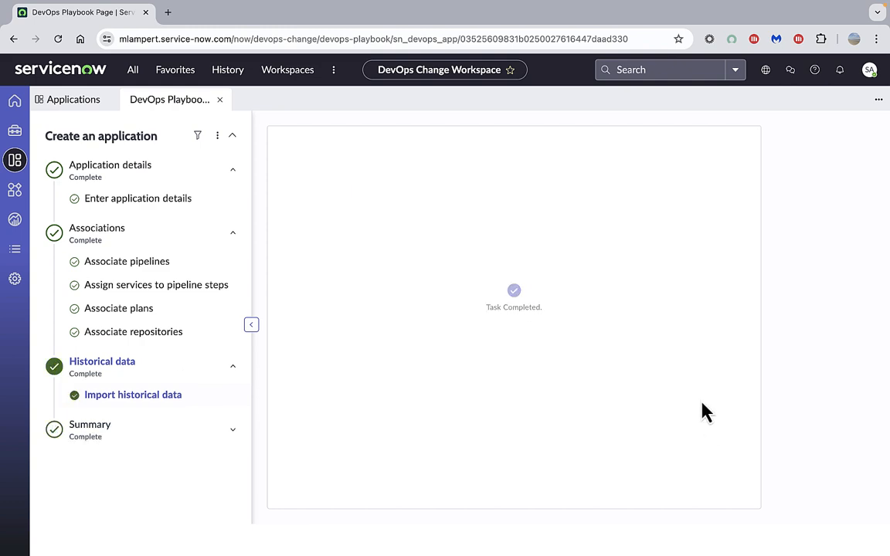
left_click(133, 395)
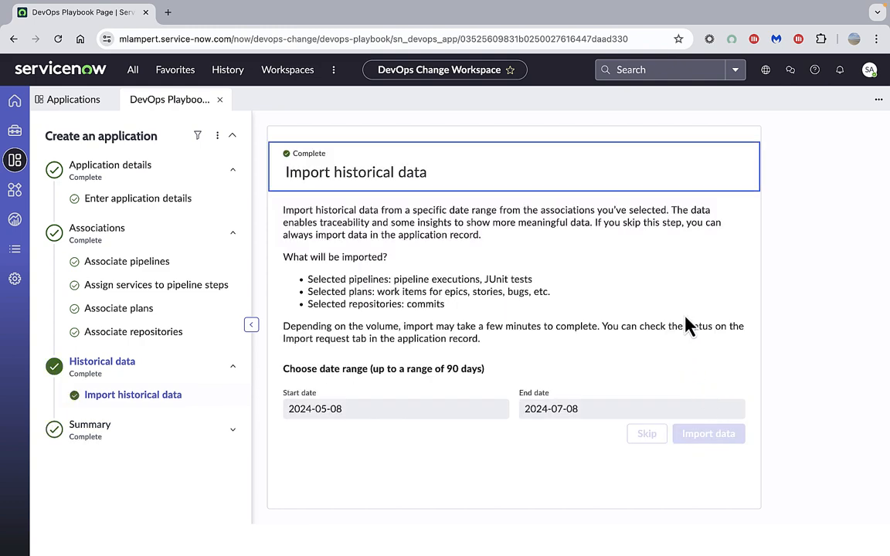
mouse_move(89, 430)
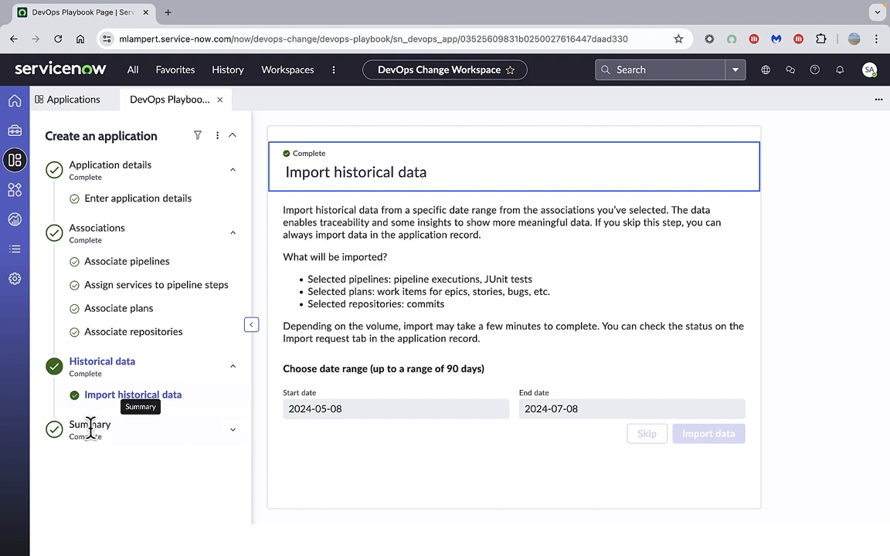
left_click(233, 429)
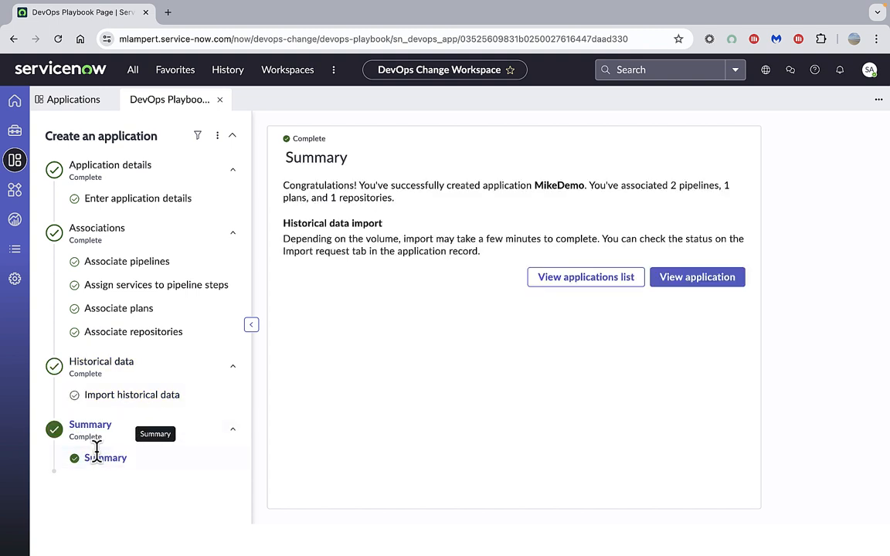
mouse_move(311, 387)
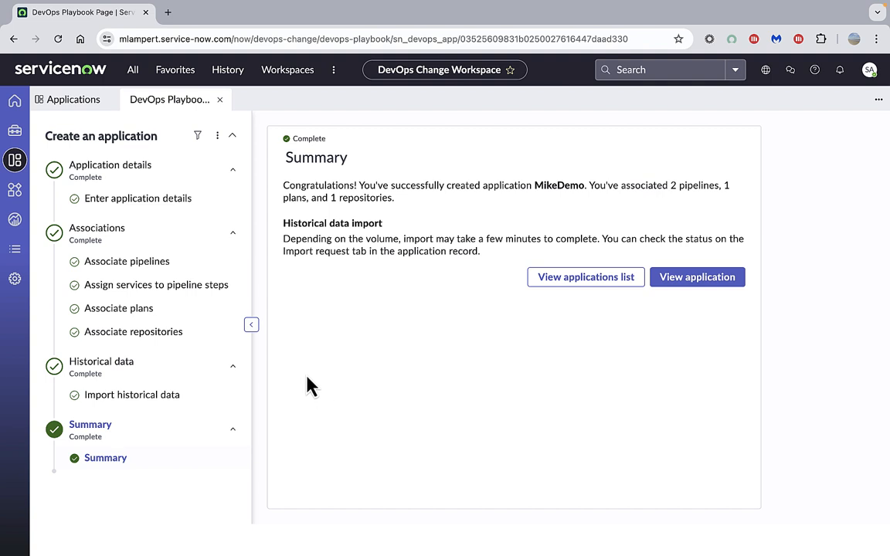
mouse_move(697, 276)
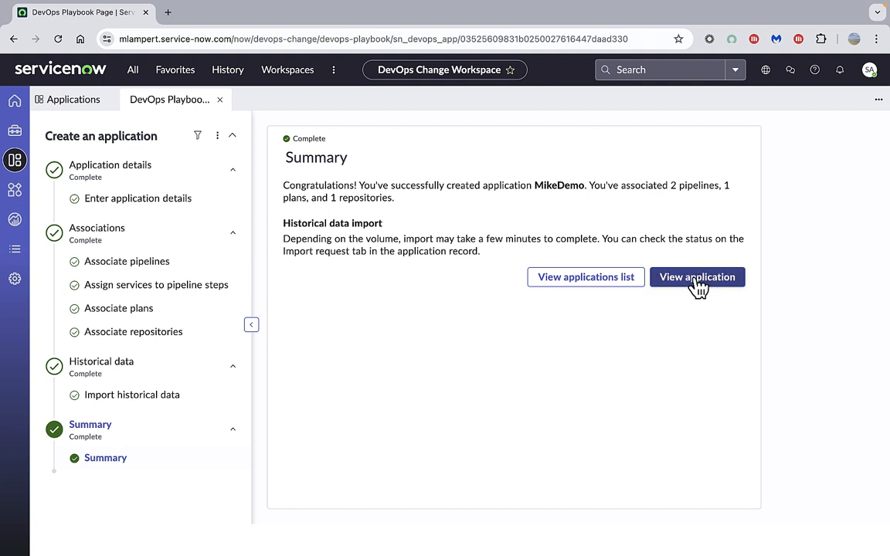
Step: Open MikeDemo's record and scroll across its eight import requests
left_click(697, 276)
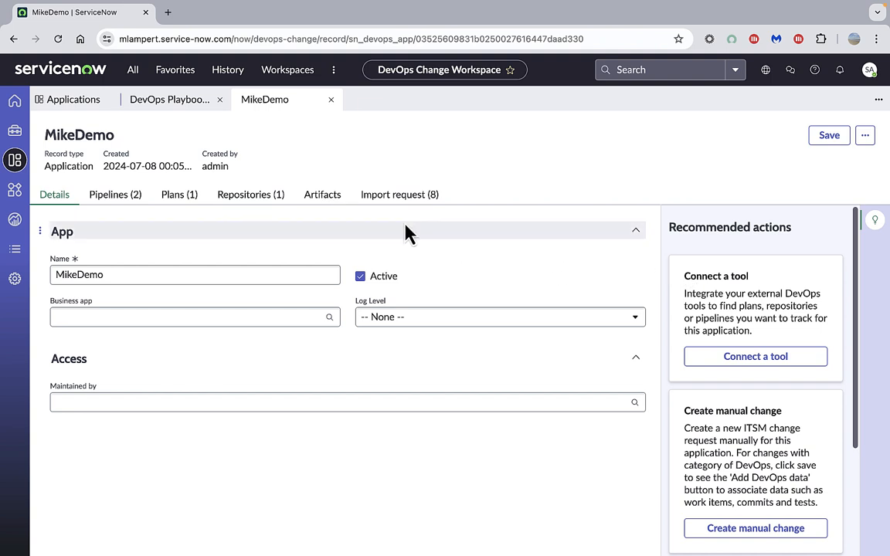
left_click(399, 194)
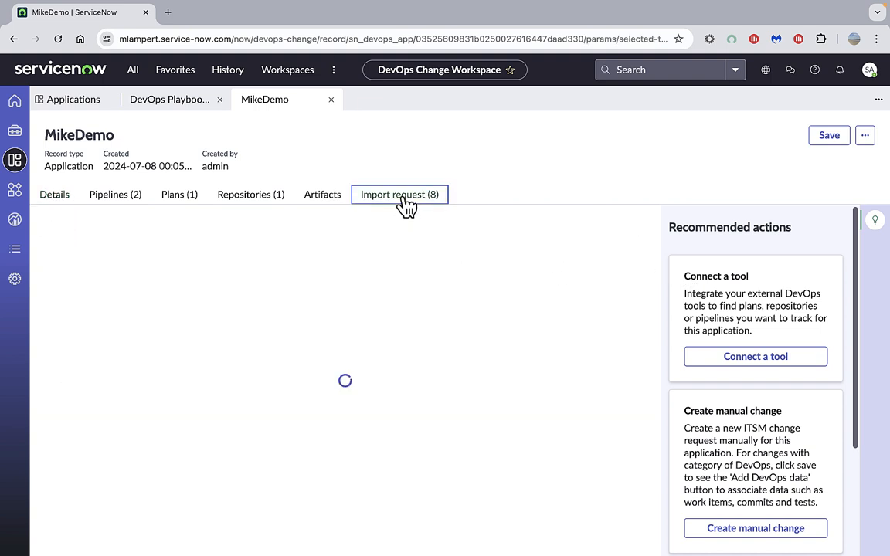
left_click(400, 194)
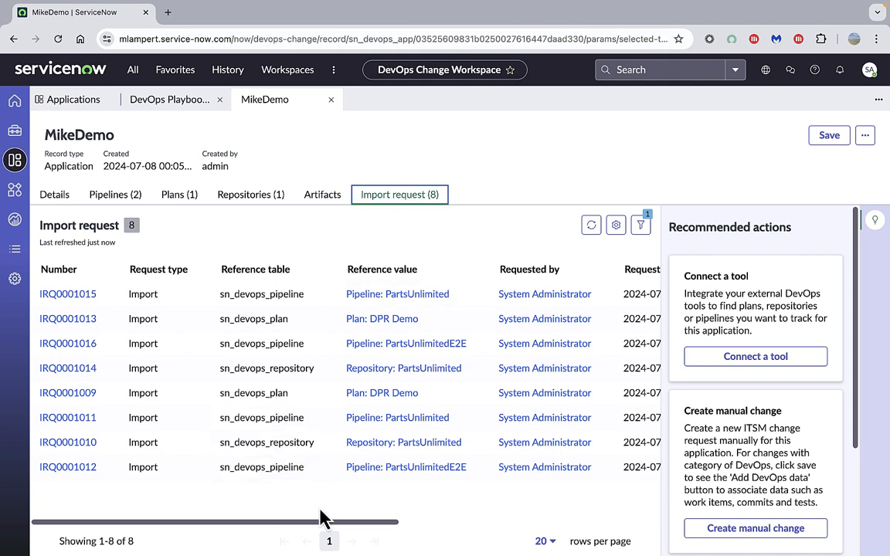
scroll("right", 3)
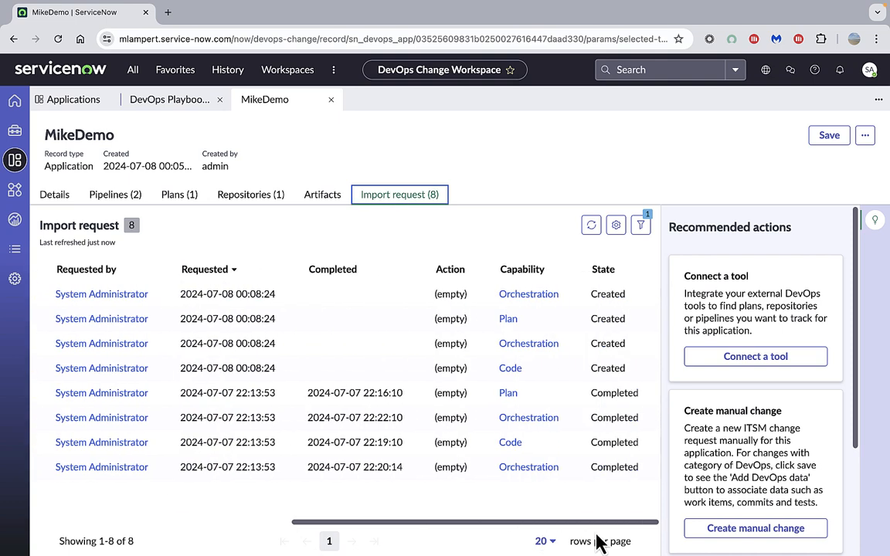
mouse_move(607, 293)
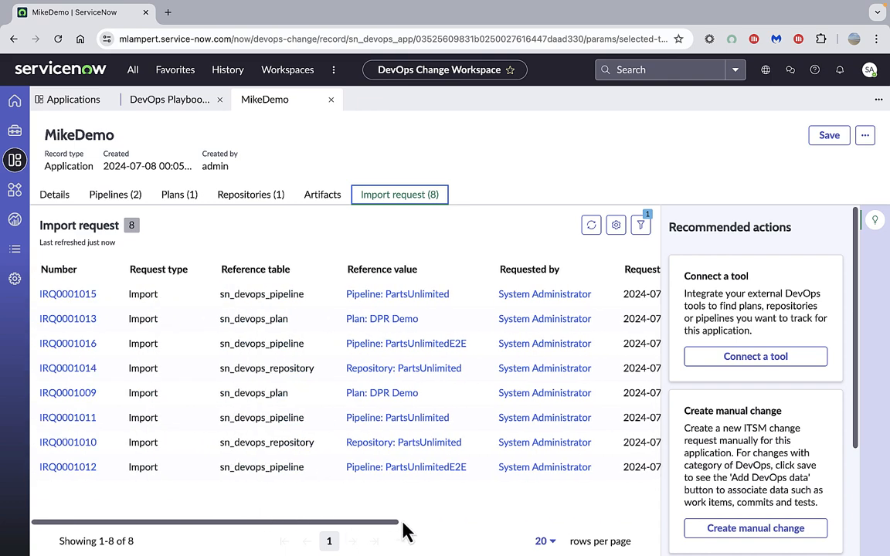
mouse_move(403, 367)
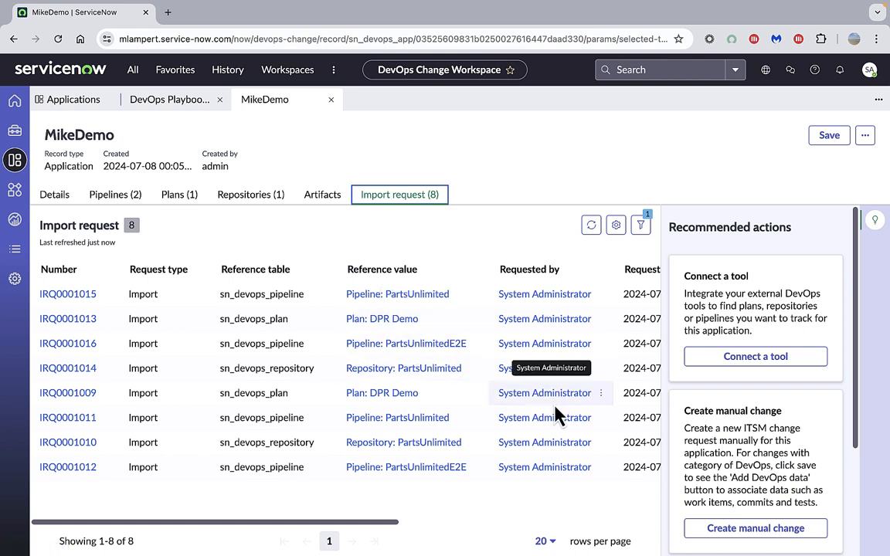
mouse_move(397, 294)
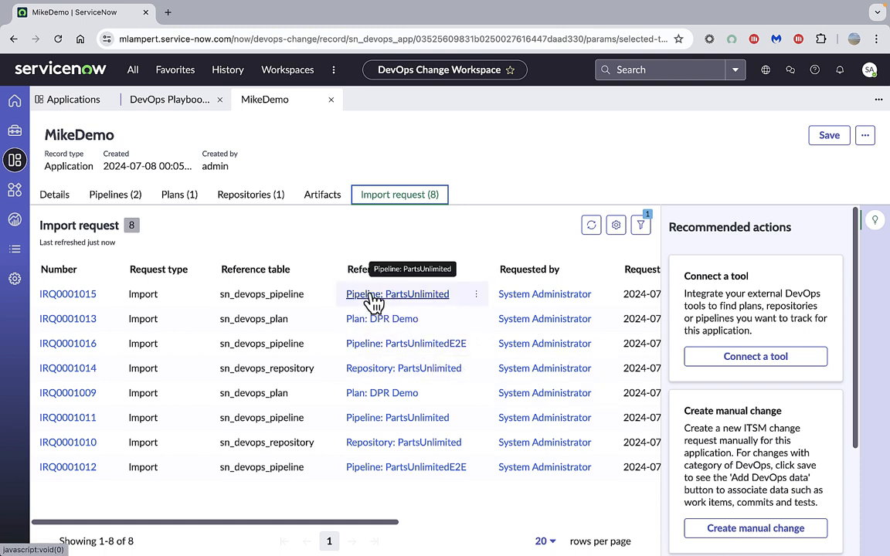
mouse_move(108, 208)
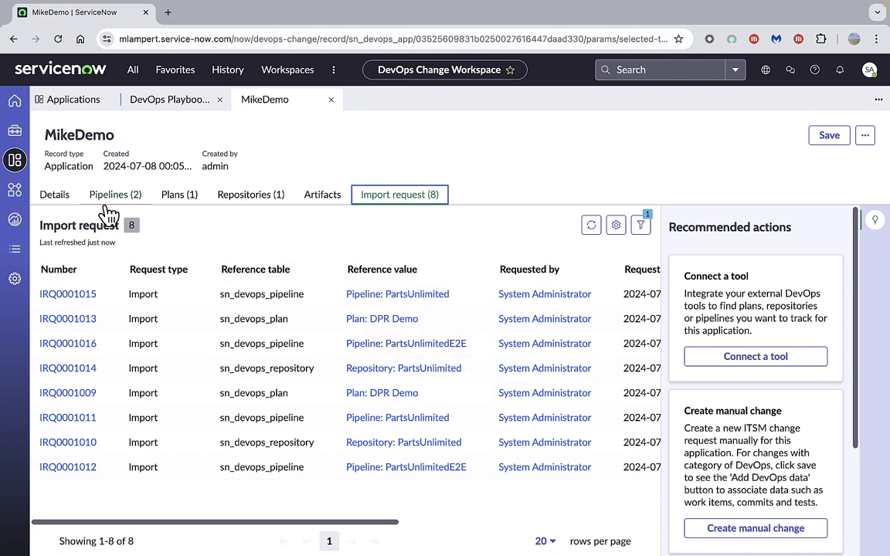
Step: Open the PartsUnlimited pipeline from MikeDemo's pipelines and list its four steps
left_click(114, 194)
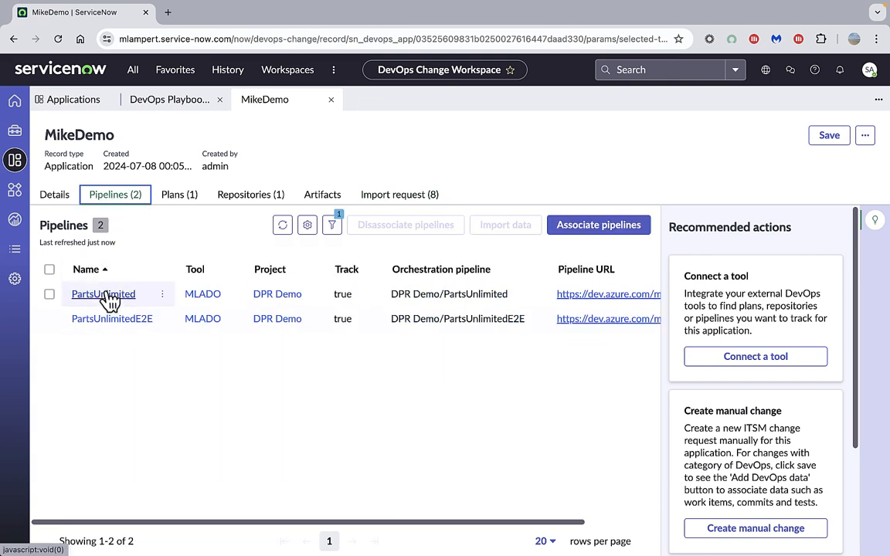
left_click(103, 293)
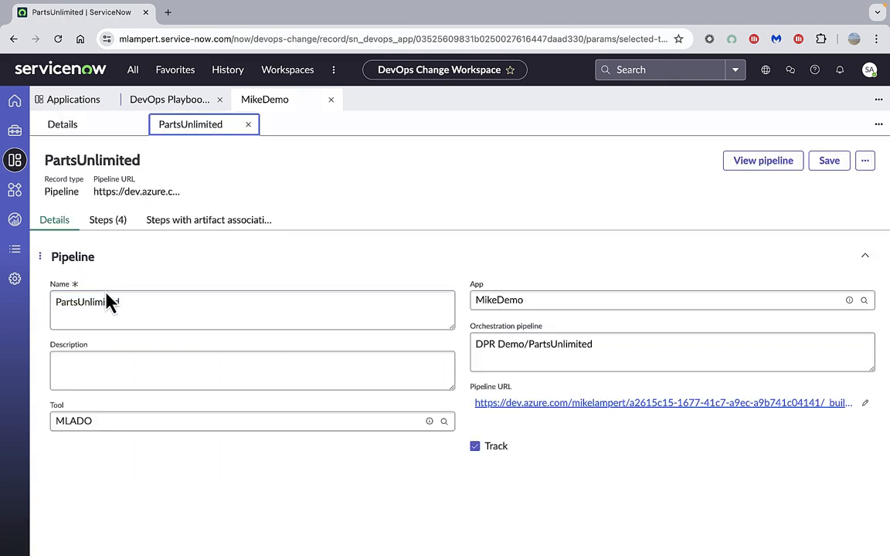
mouse_move(64, 256)
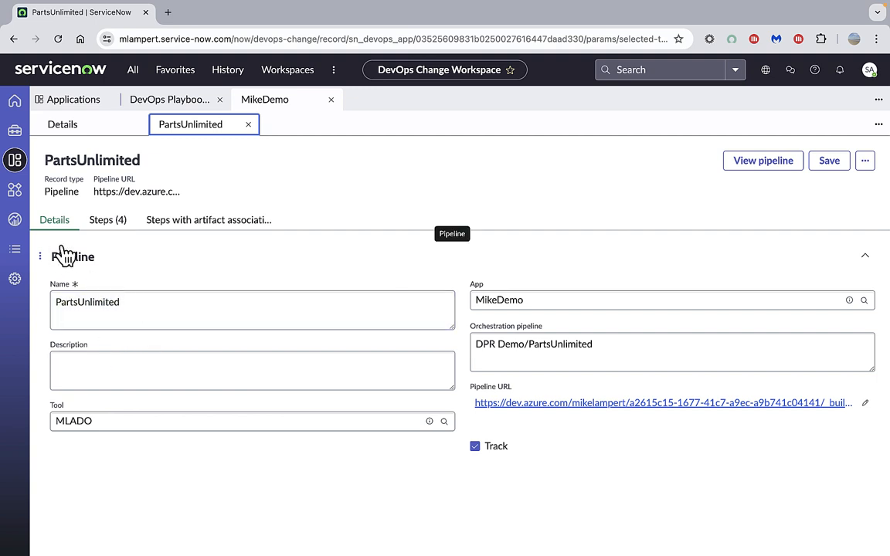
left_click(107, 219)
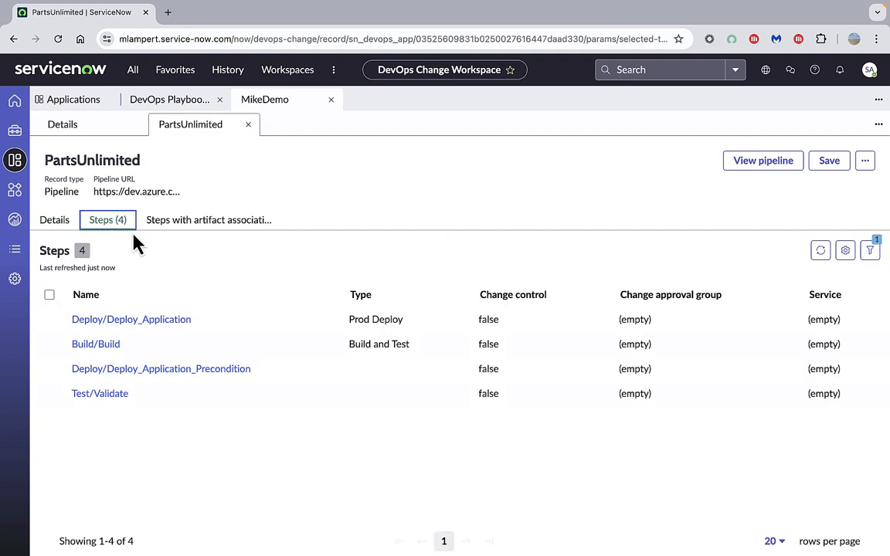
mouse_move(122, 298)
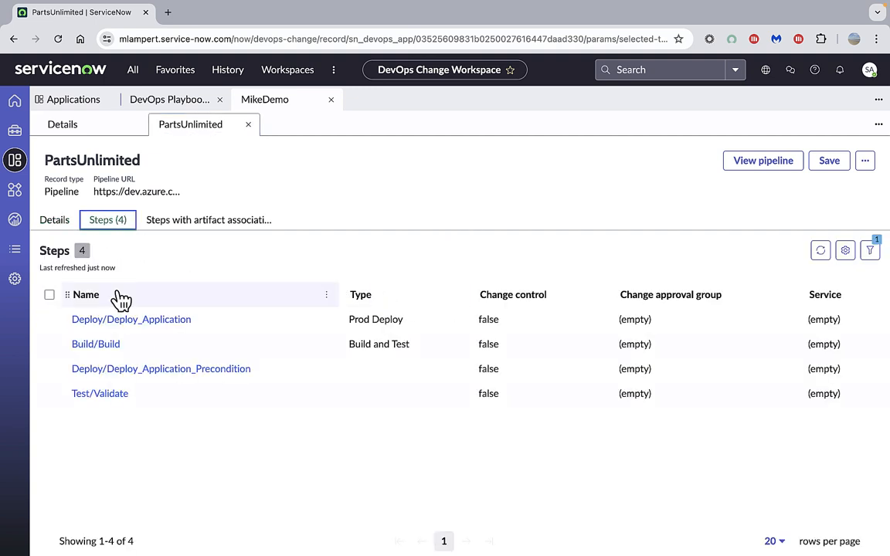
mouse_move(266, 161)
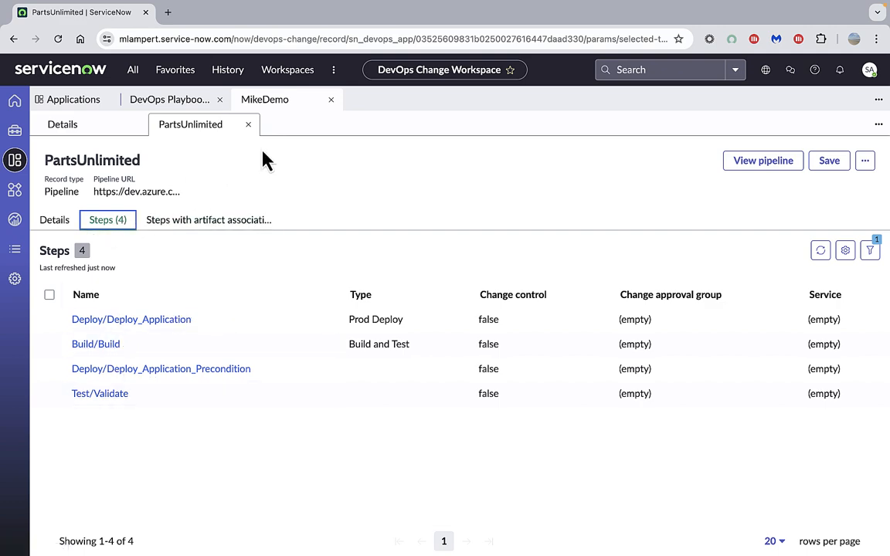
Step: Open DPR Demo and view its 120 work items, release versions and 38 features
left_click(248, 125)
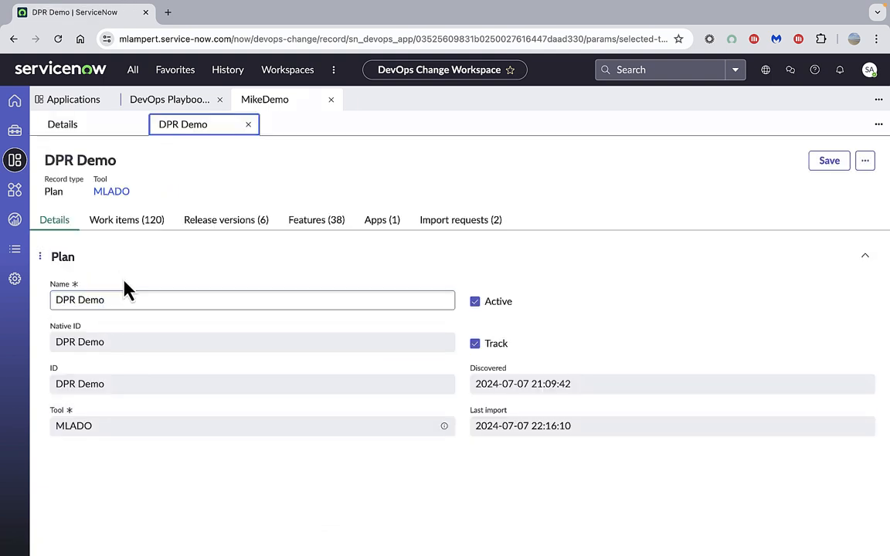
left_click(126, 219)
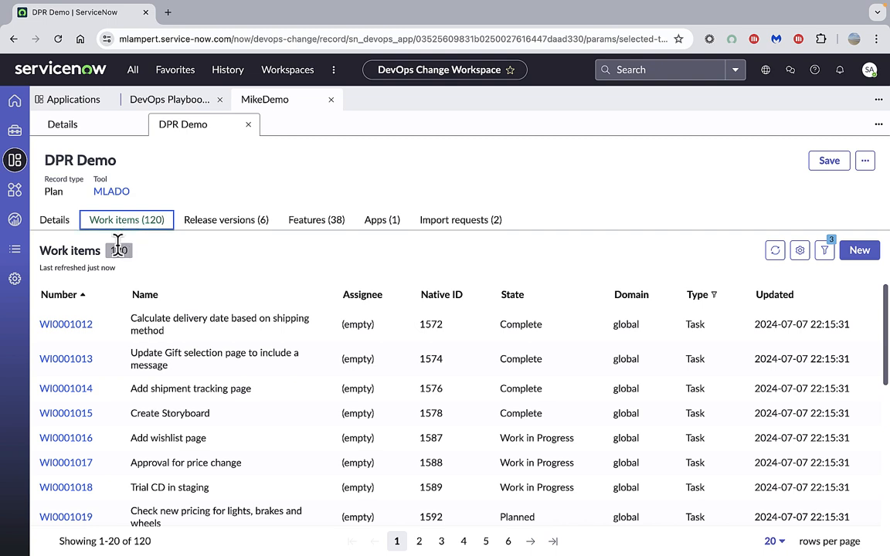
mouse_move(139, 463)
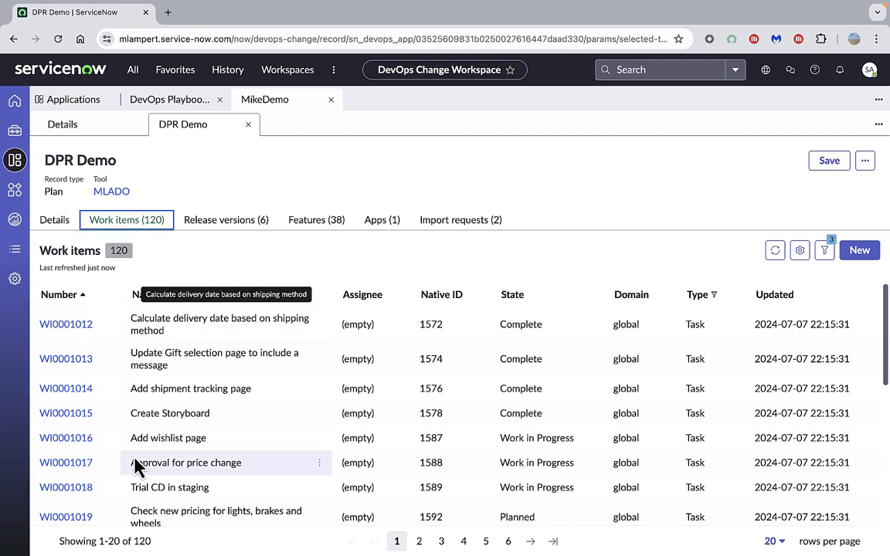
mouse_move(206, 253)
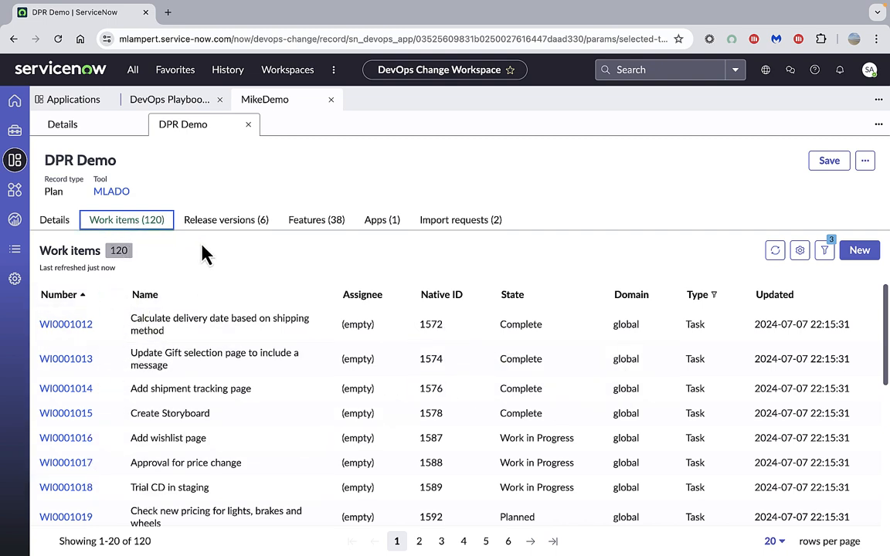
left_click(226, 220)
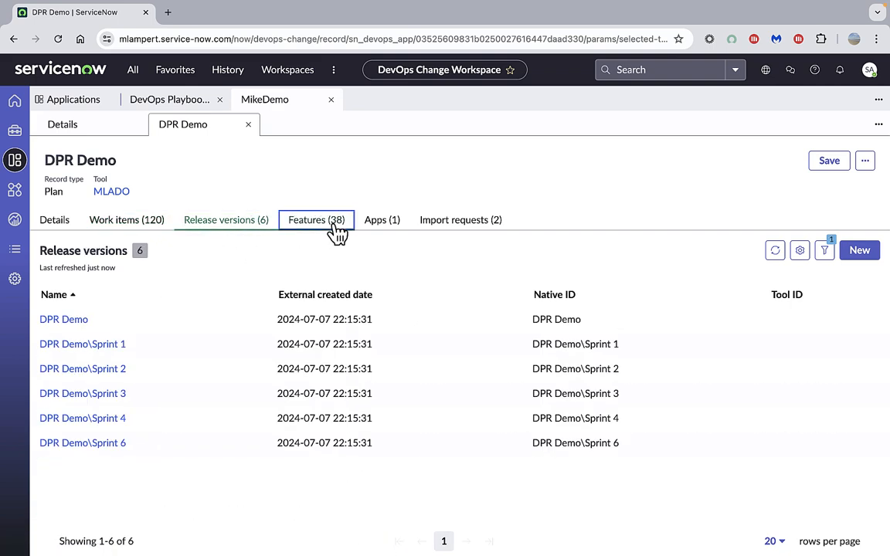
left_click(316, 219)
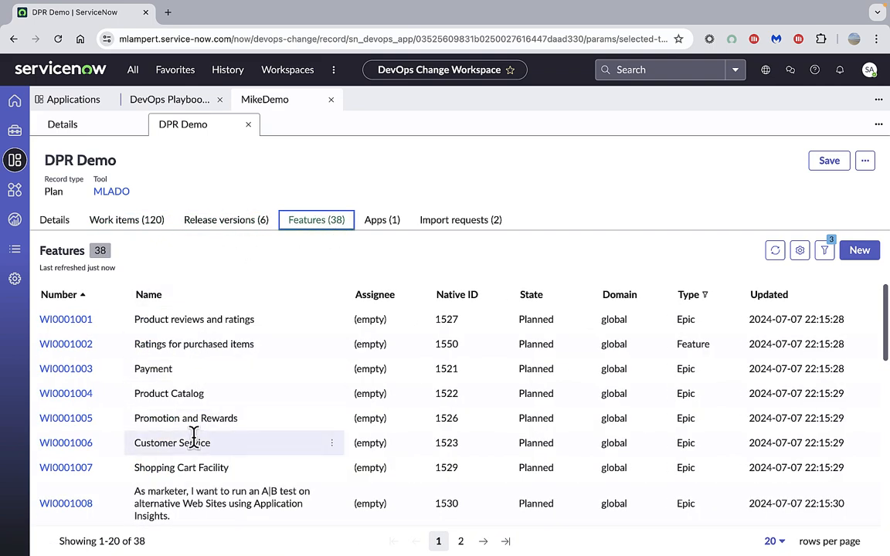
mouse_move(248, 124)
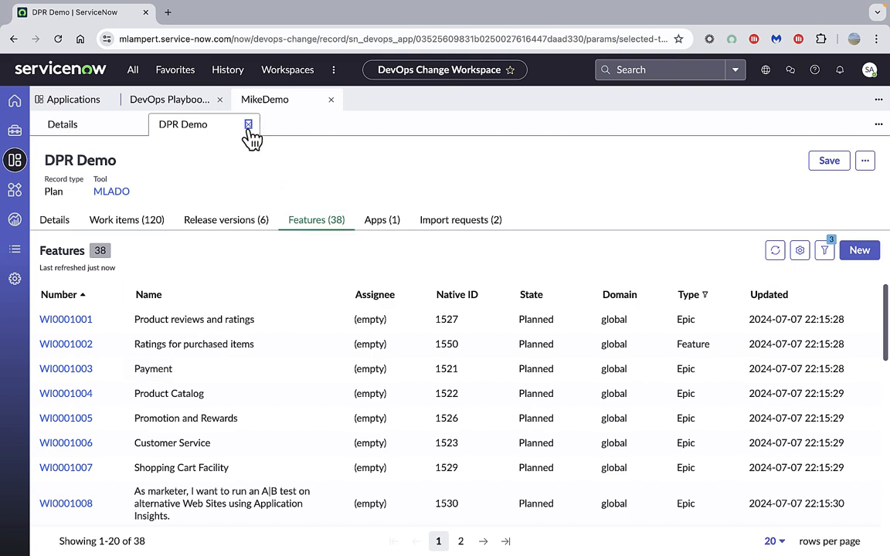
Step: Close DPR Demo, then open MikeDemo's PartsUnlimited repository to view its nine commits
left_click(248, 124)
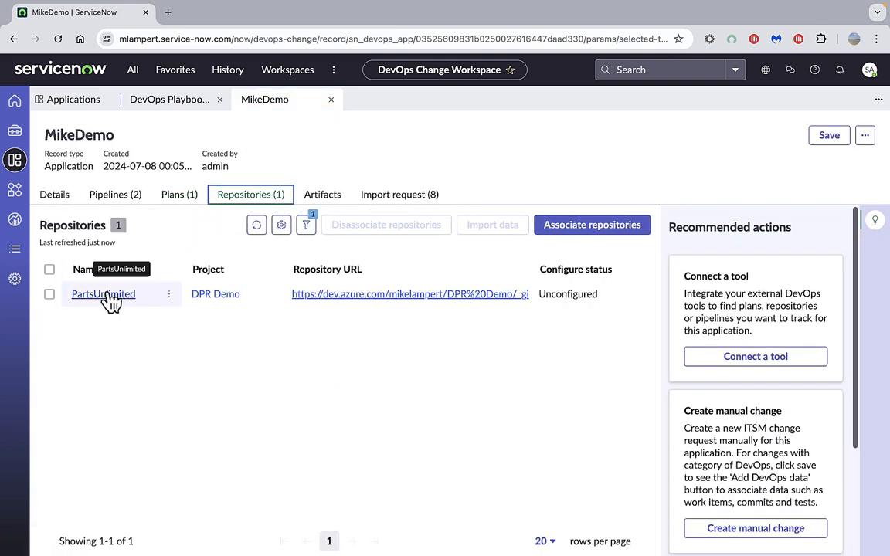
left_click(103, 293)
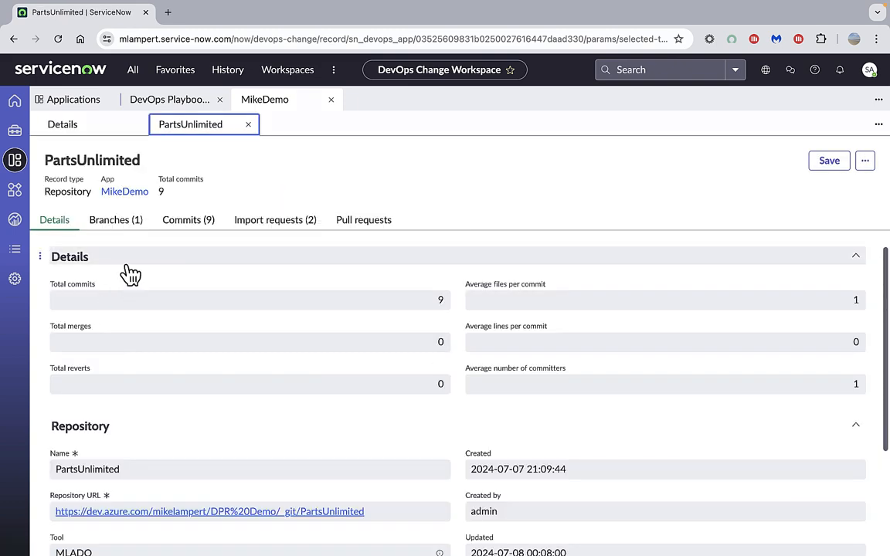
left_click(188, 219)
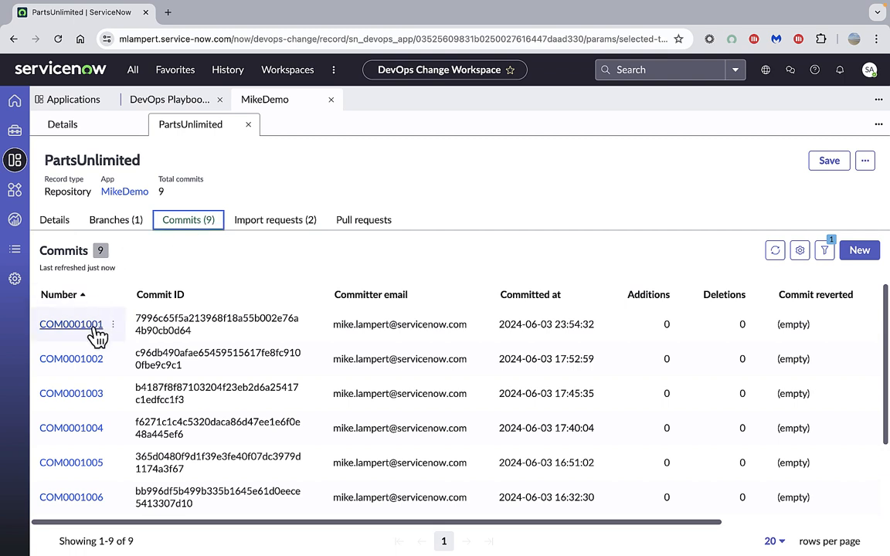
mouse_move(117, 328)
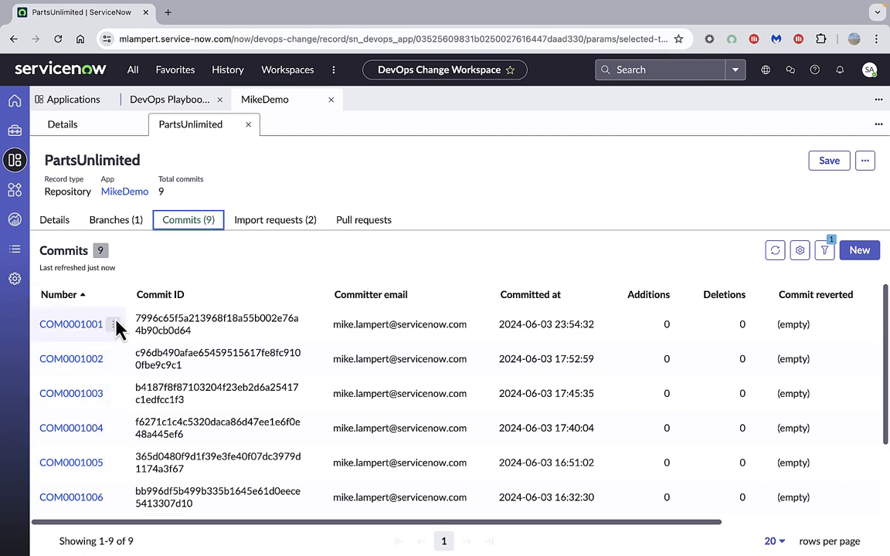
mouse_move(124, 192)
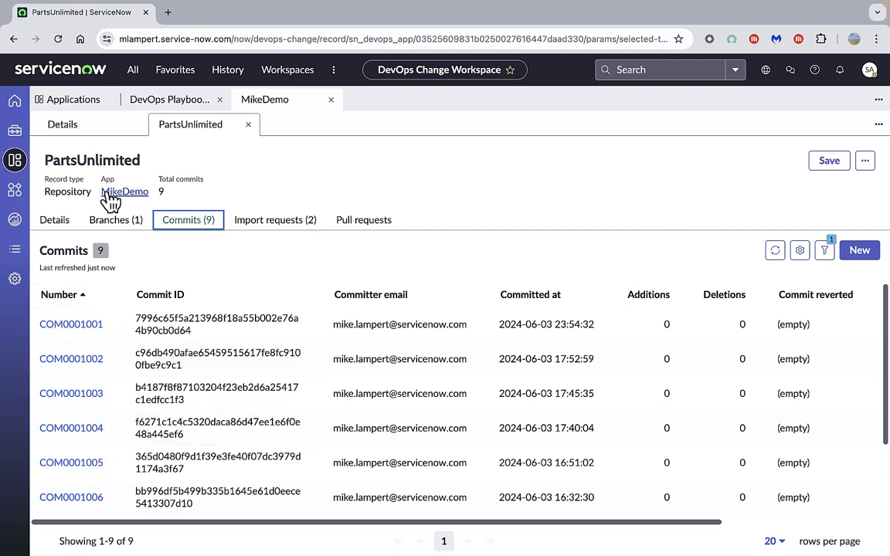
mouse_move(183, 219)
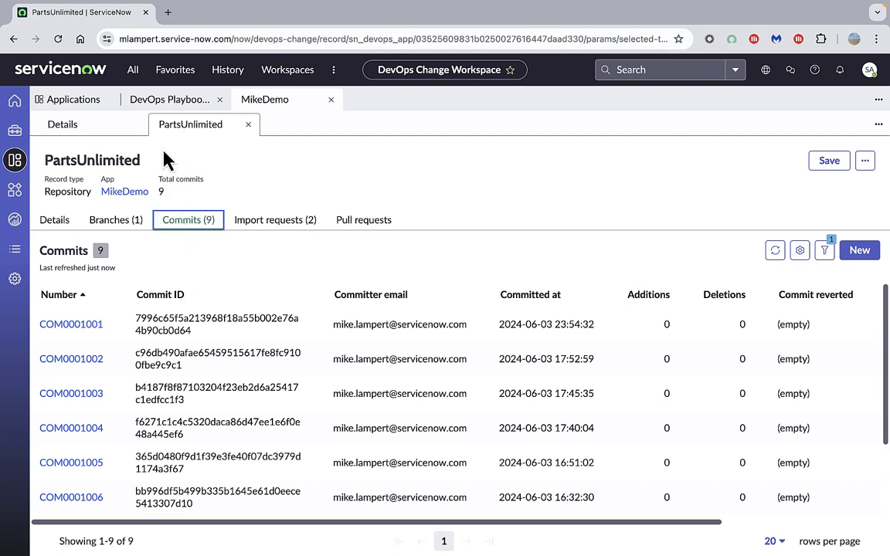
mouse_move(61, 246)
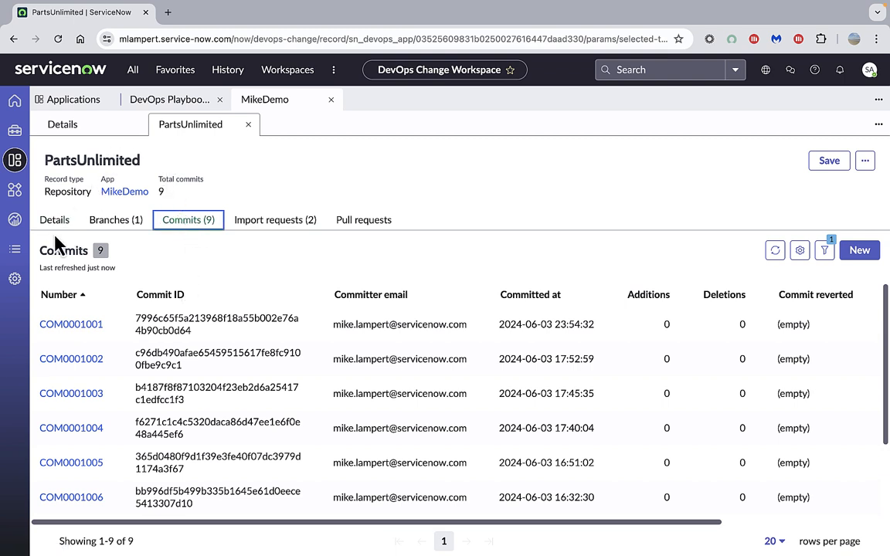
mouse_move(113, 220)
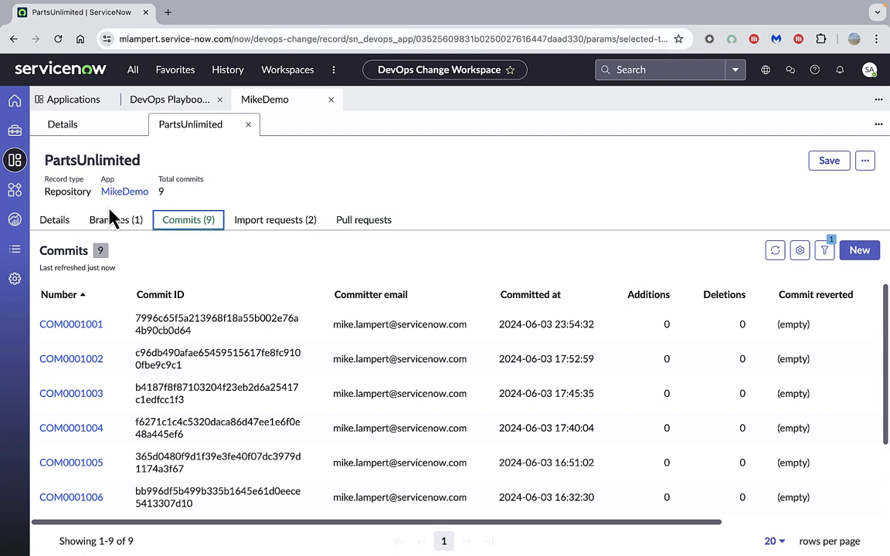
mouse_move(62, 184)
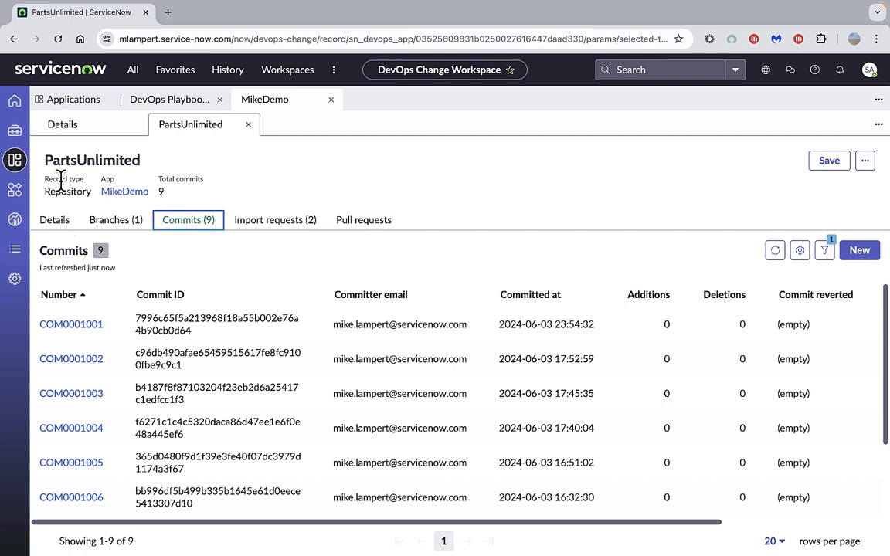
mouse_move(15, 221)
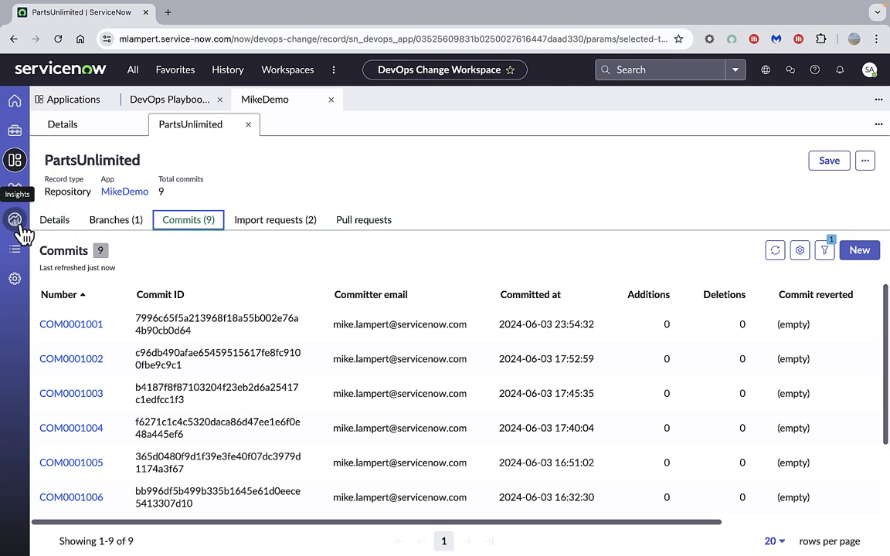
mouse_move(16, 224)
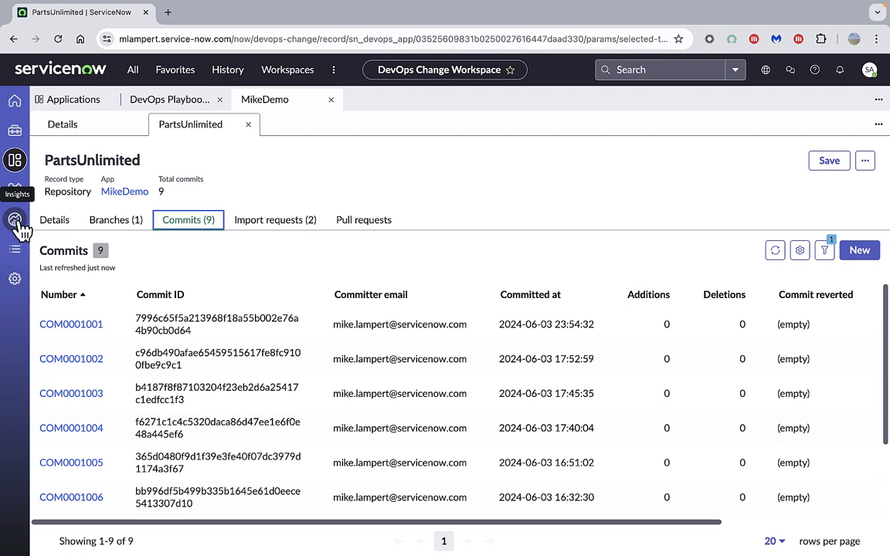